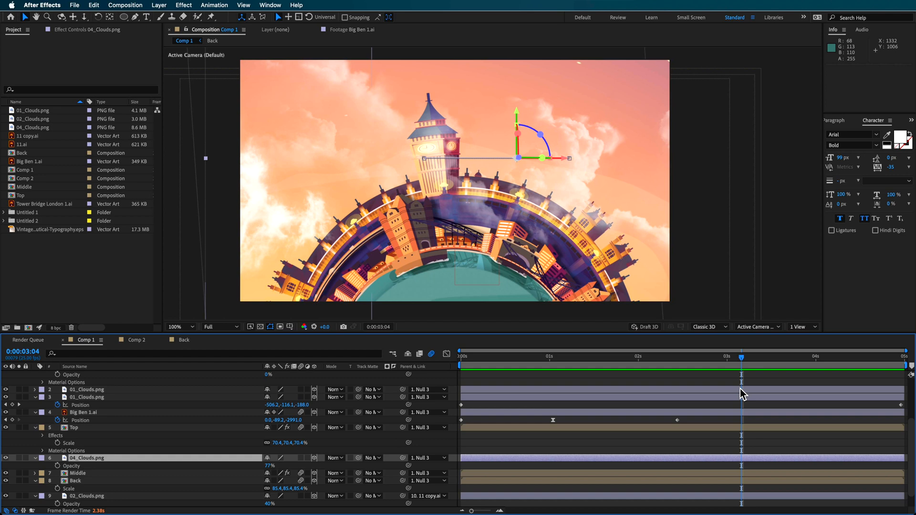
mouse_move(37, 146)
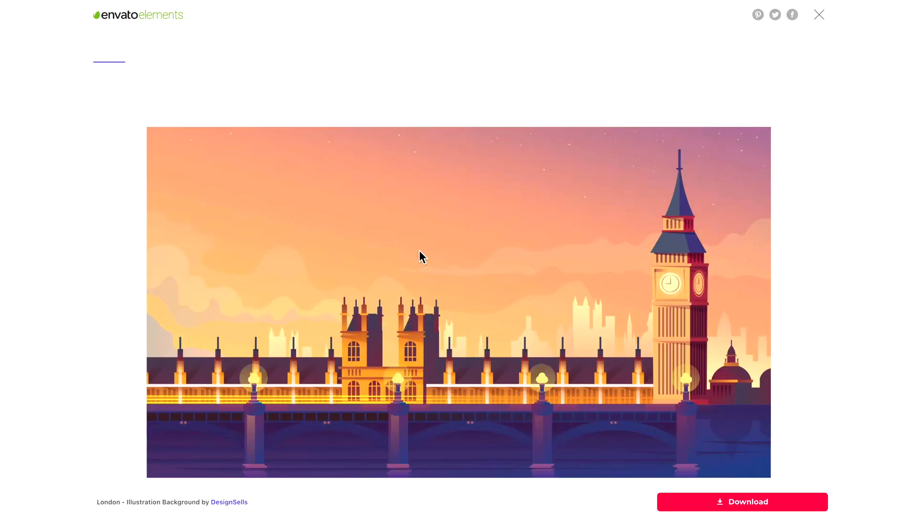
Scroll through the 'London - Illustration Background' preview on Envato Elements
scroll(down, 3)
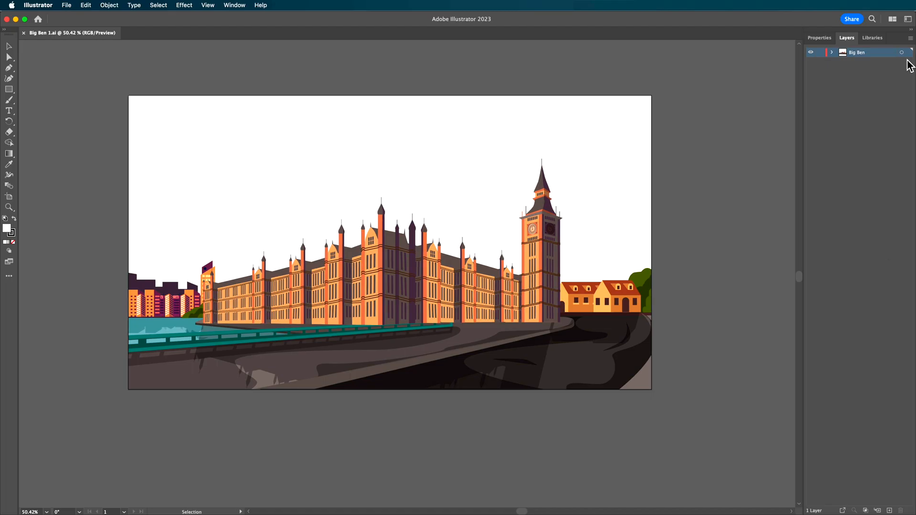
mouse_move(457, 195)
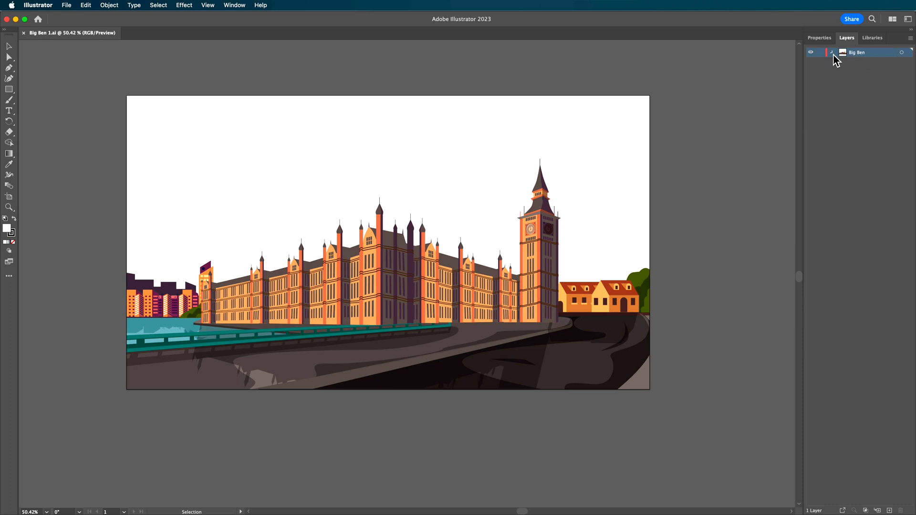
Expand the Big Ben layer in the Layers panel of Big Ben 1.ai
click(832, 52)
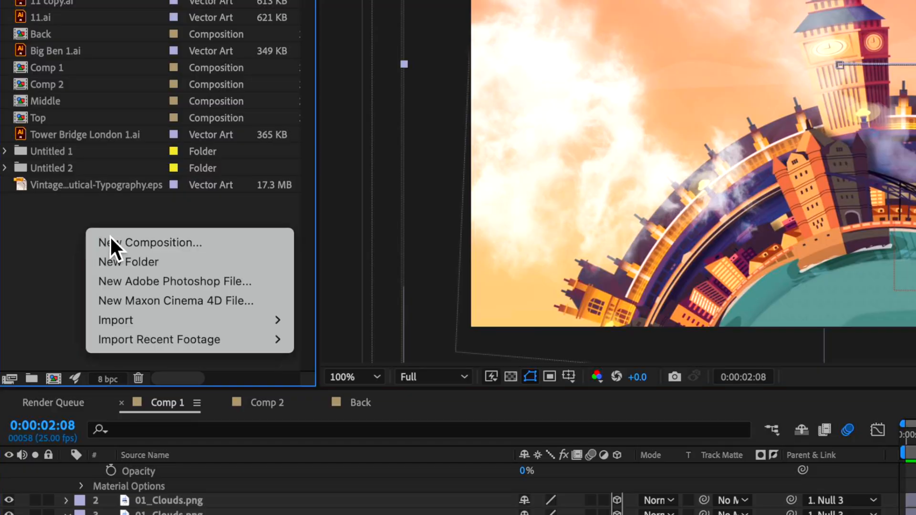
Create Comp 3 with default settings, then a square 1920×1920 Comp 4
click(149, 243)
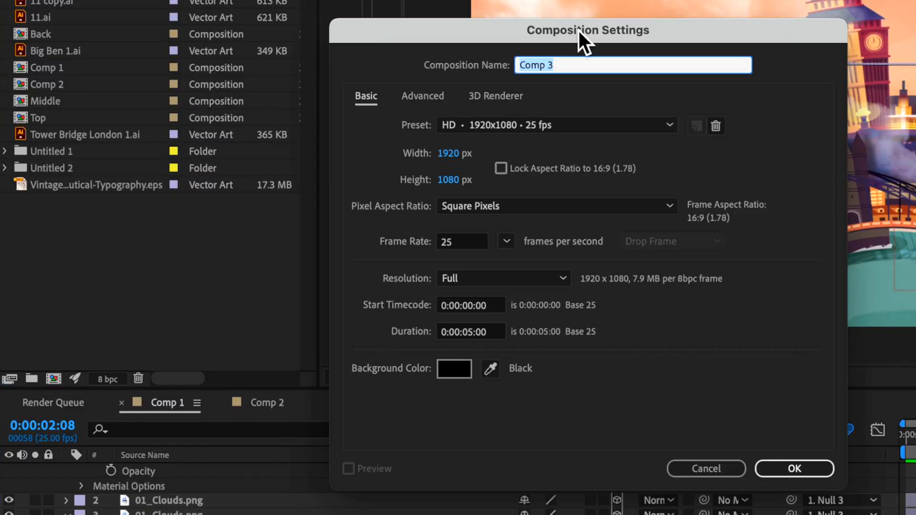
click(794, 467)
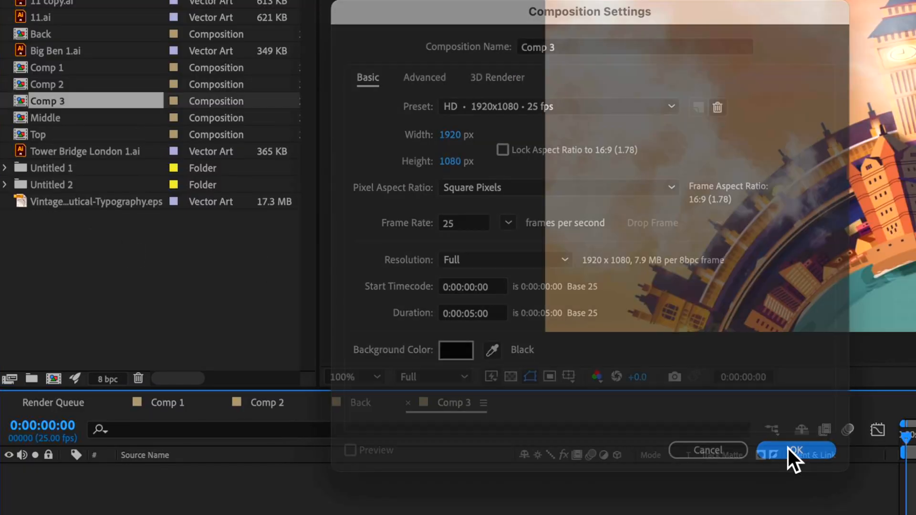
click(794, 451)
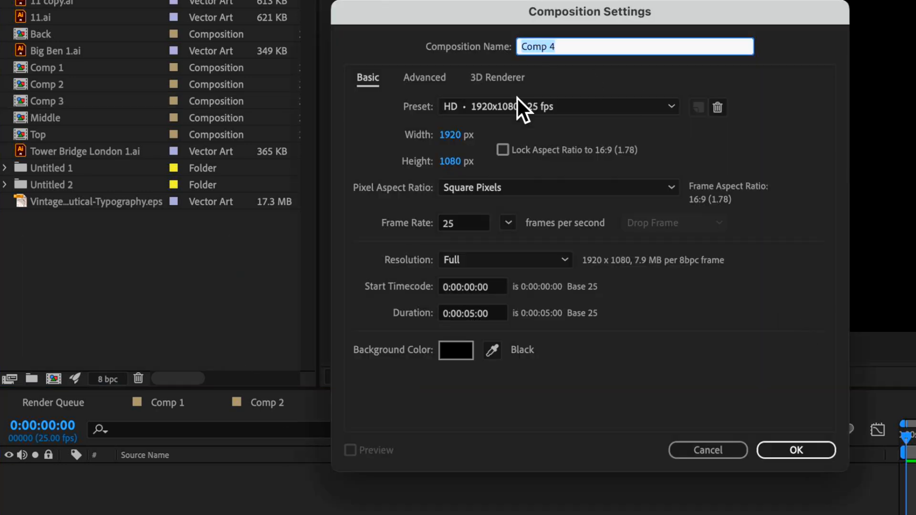
text(192)
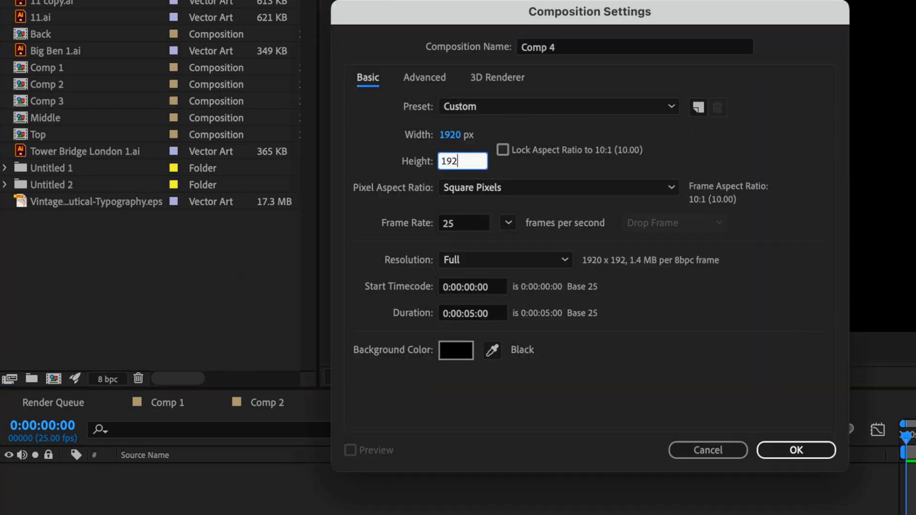
text(1920)
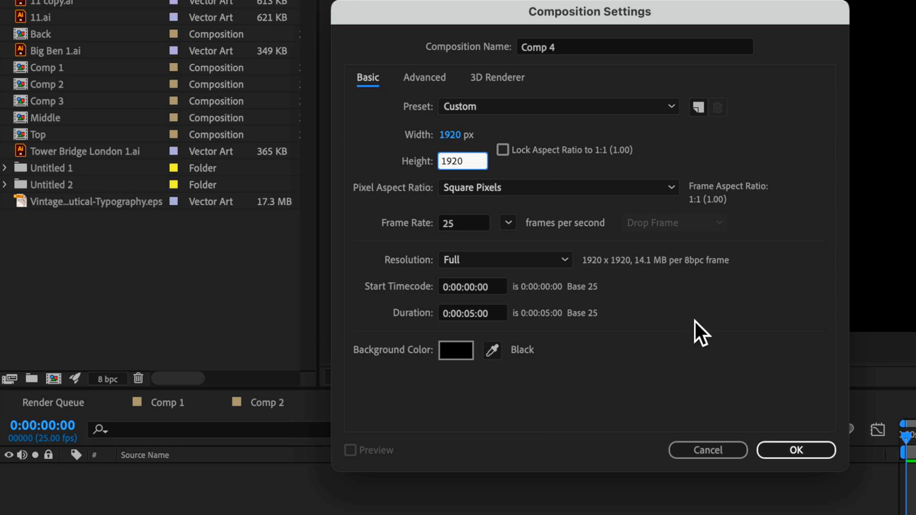
click(795, 450)
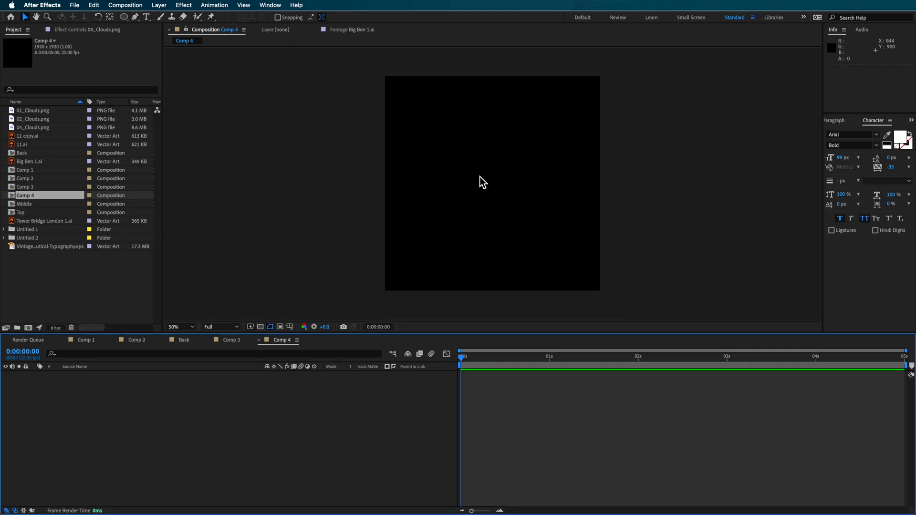
mouse_move(146, 28)
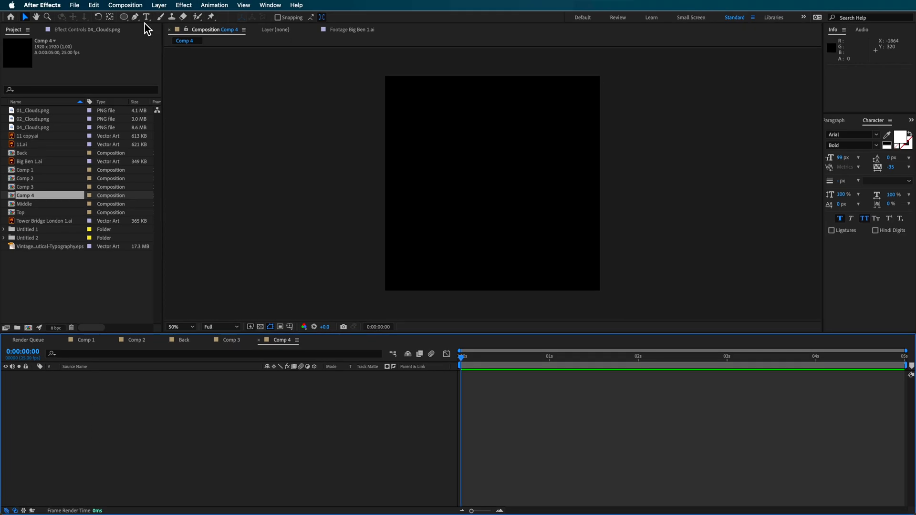
Draw a blue circle with the Ellipse tool and pick the 11.ai artwork
click(123, 17)
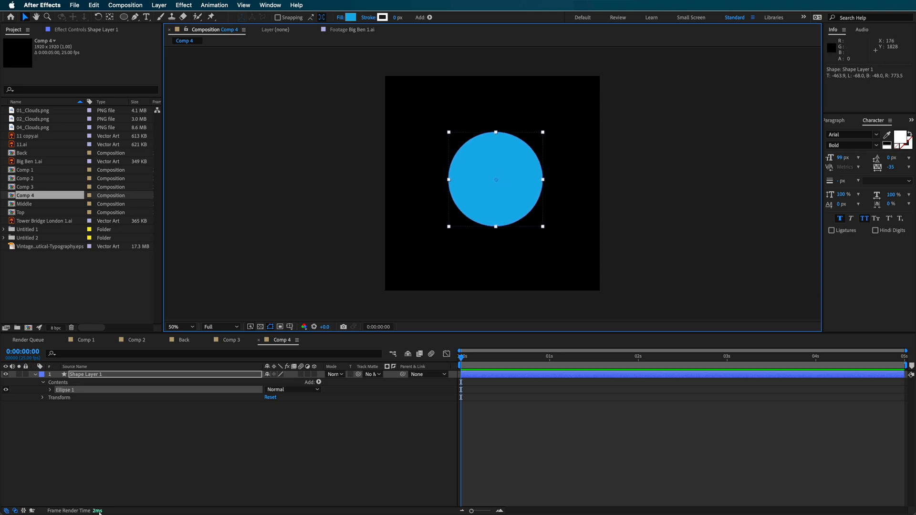
click(47, 220)
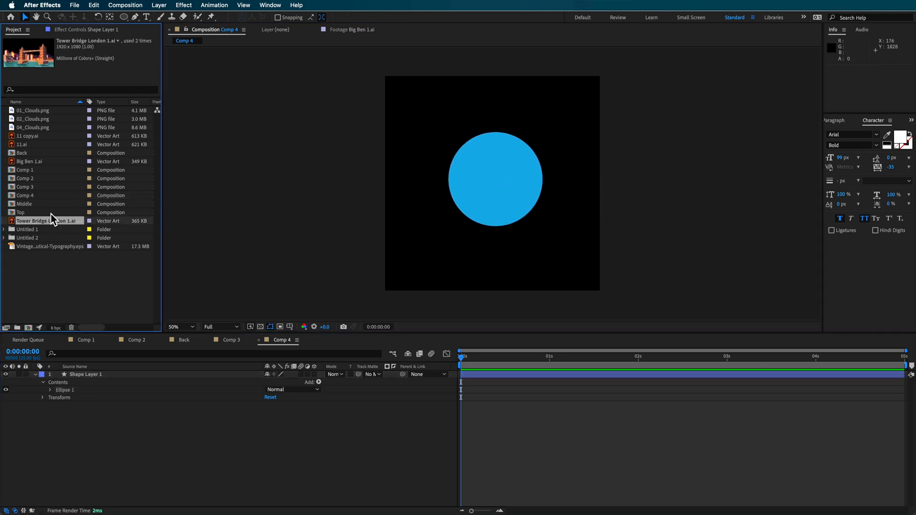
click(32, 136)
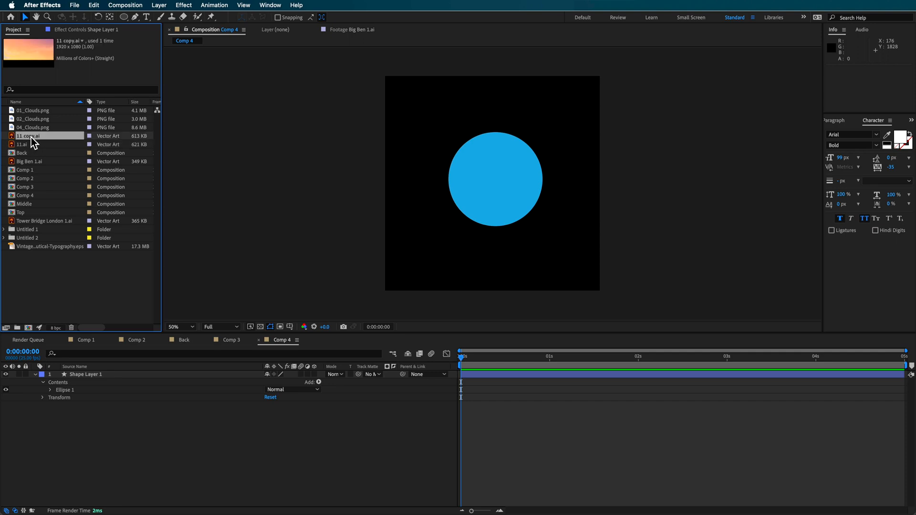
click(23, 144)
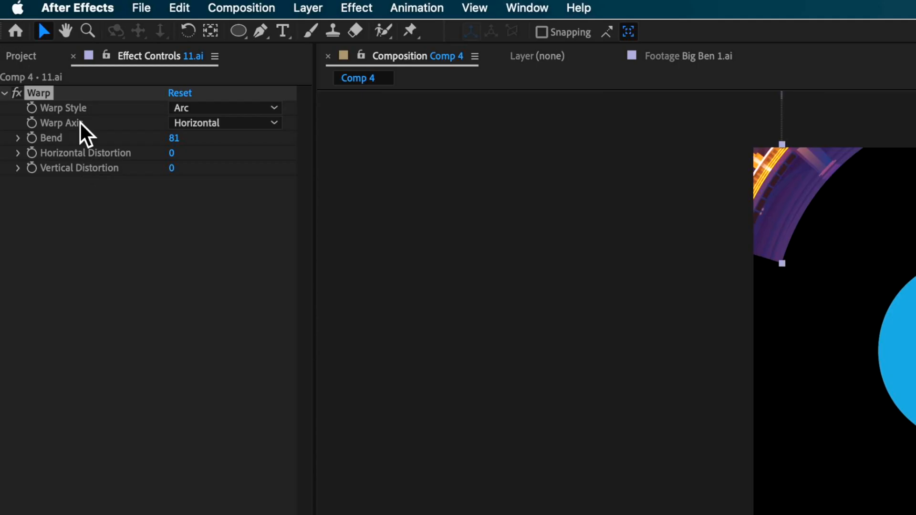
Apply Warp to the 11.ai layer with Arc style and Bend 100
click(577, 8)
text(warp)
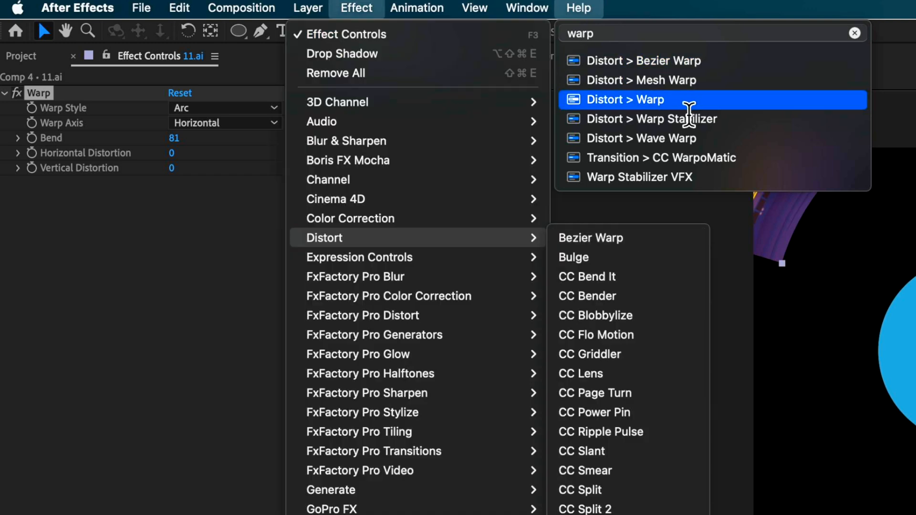
mouse_move(654, 110)
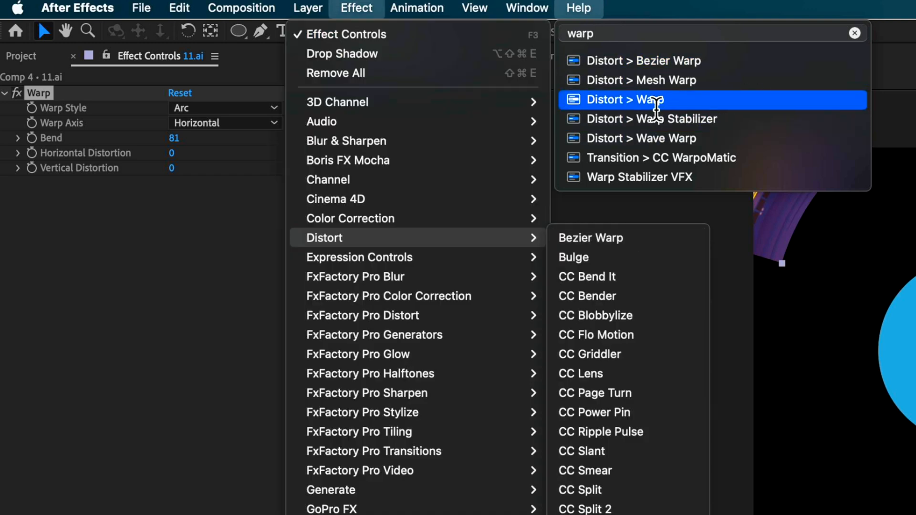
click(638, 99)
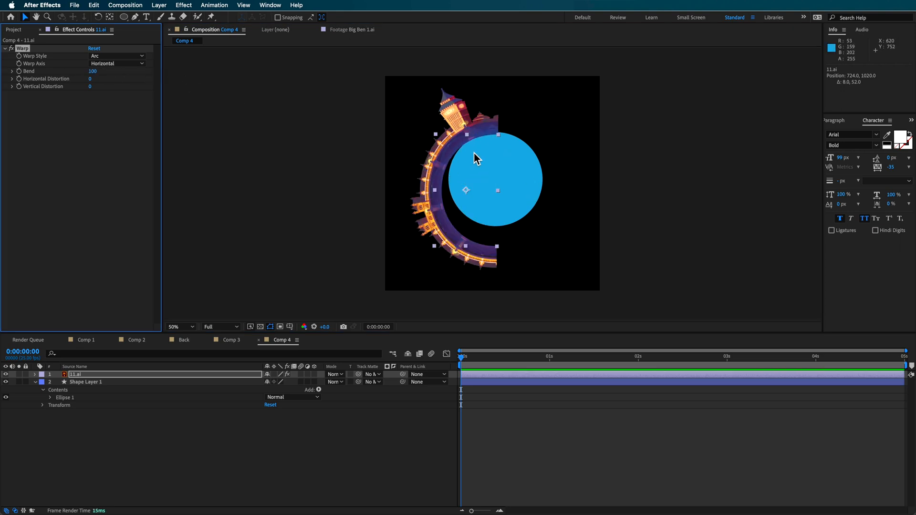
click(175, 326)
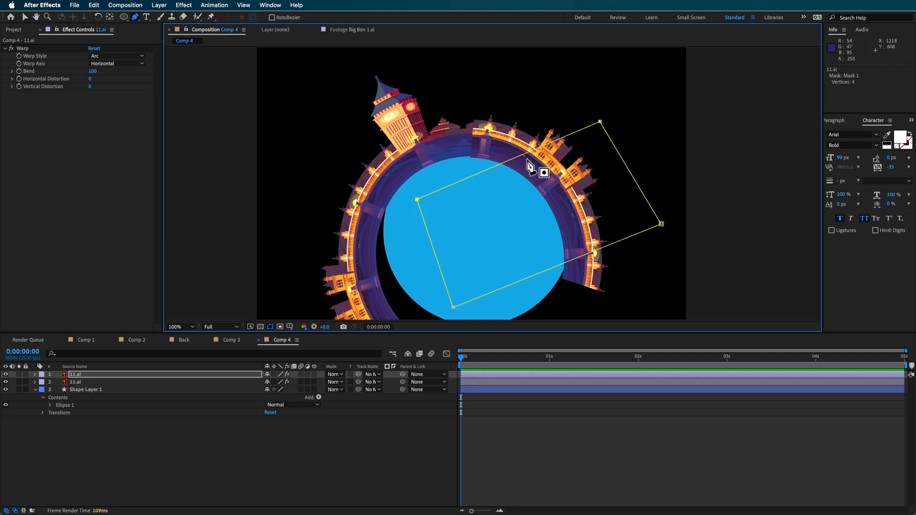
mouse_move(57, 414)
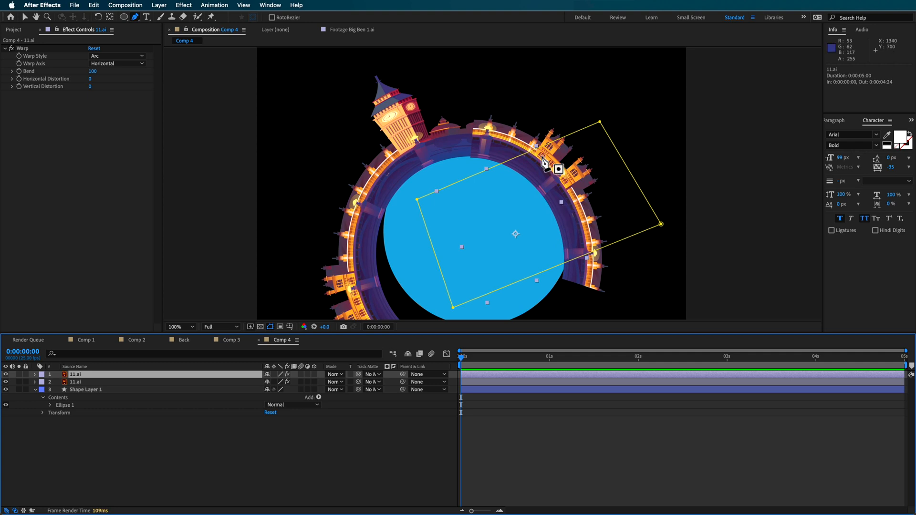
mouse_move(601, 126)
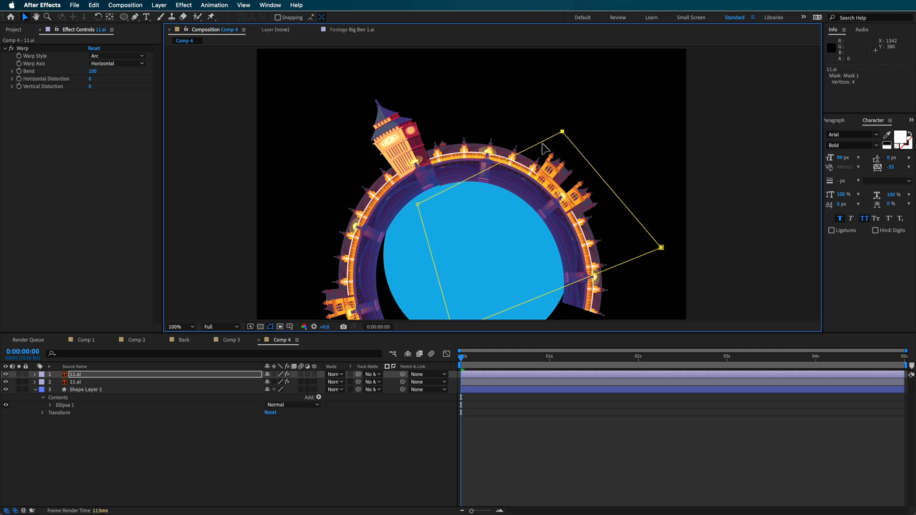
Duplicate the warped 11.ai layer, rotate it along the circle, and mask the overlap
click(35, 374)
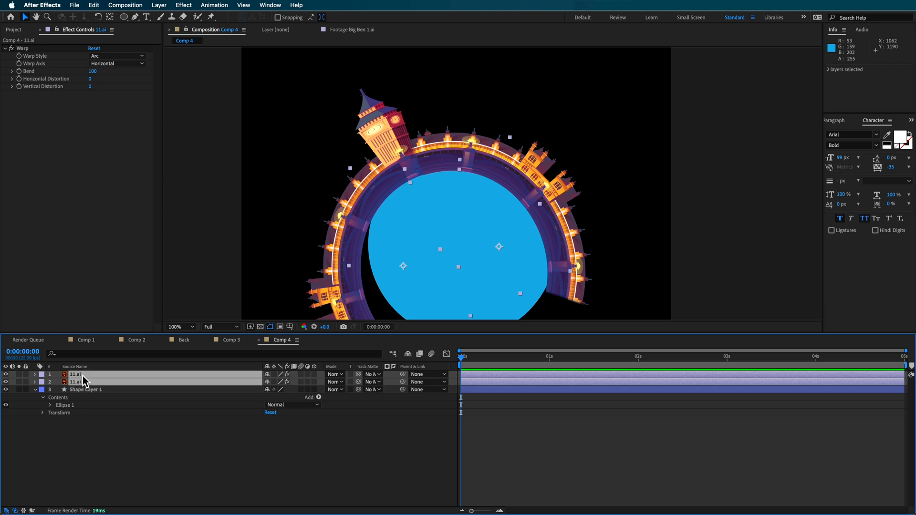
Pre-compose both 11.ai layers into 'Back', moving all attributes into it
click(159, 4)
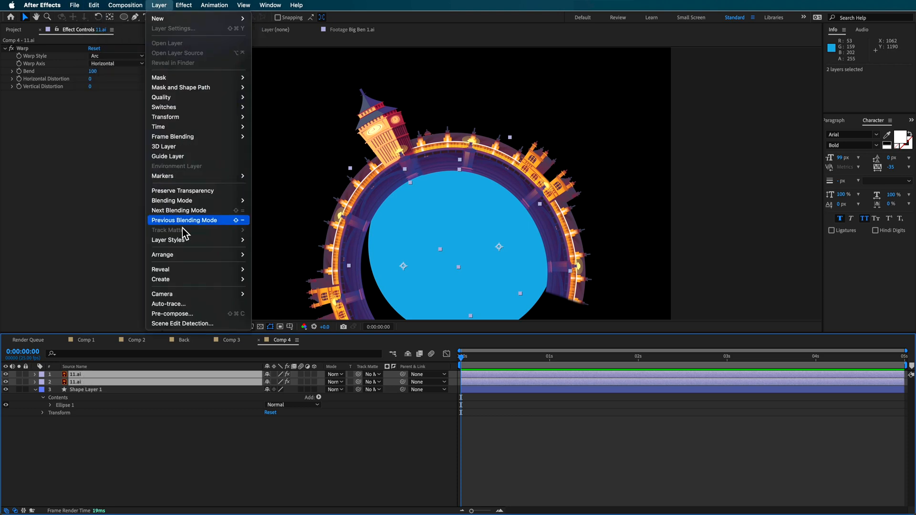
click(172, 314)
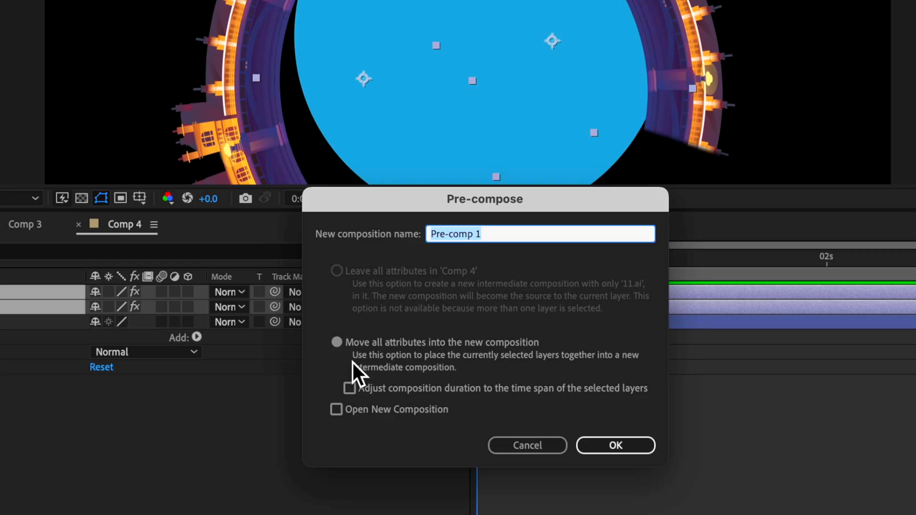
mouse_move(452, 292)
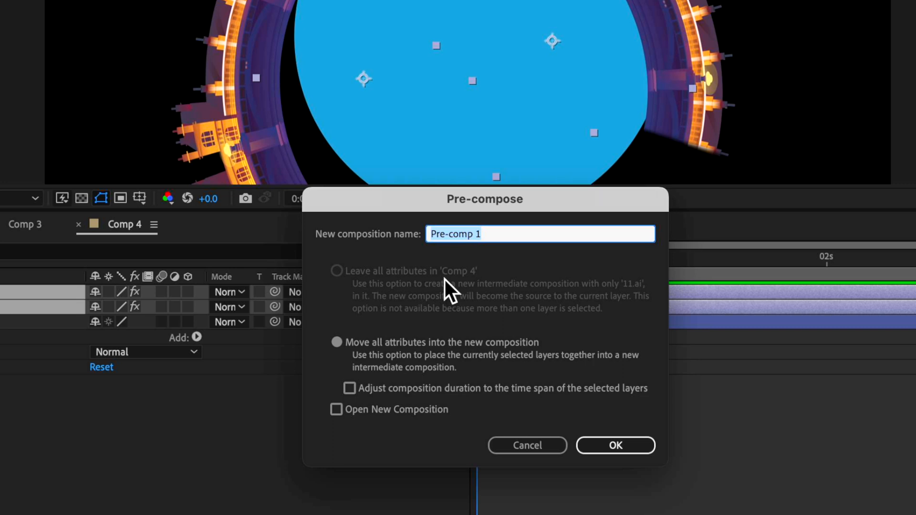
click(615, 445)
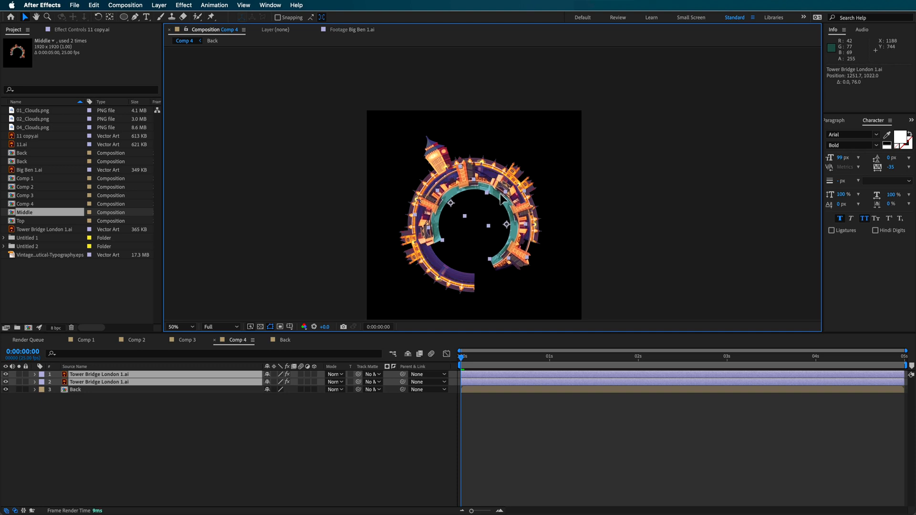
Zoom the viewer to 100%, select both Tower Bridge London 1.ai layers, and start pre-composing
click(177, 326)
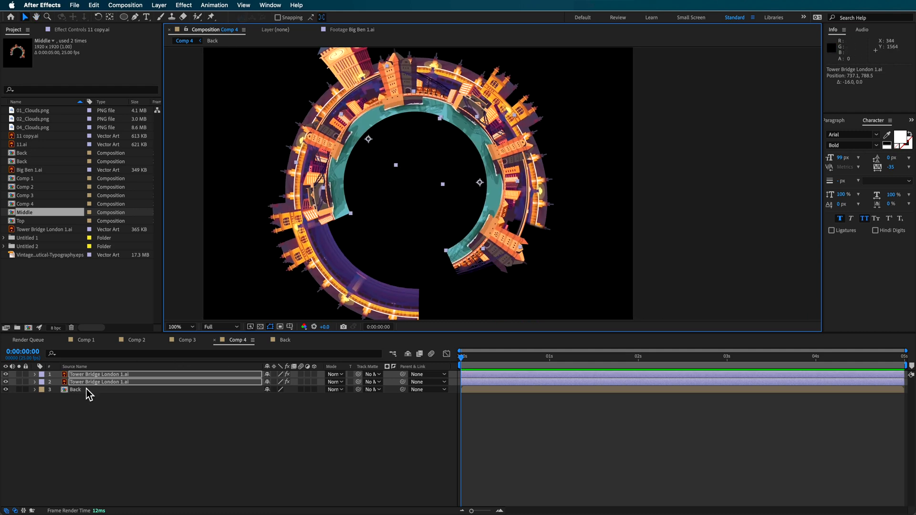
key(s)
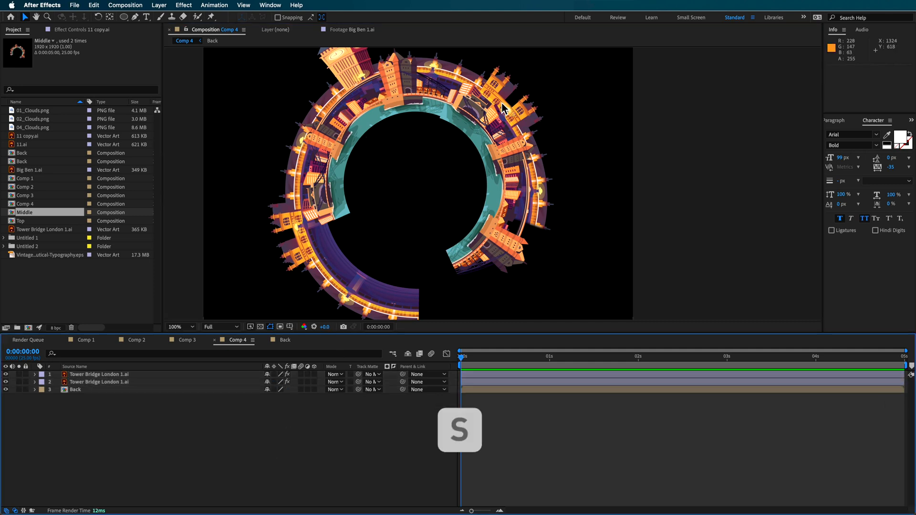
click(99, 382)
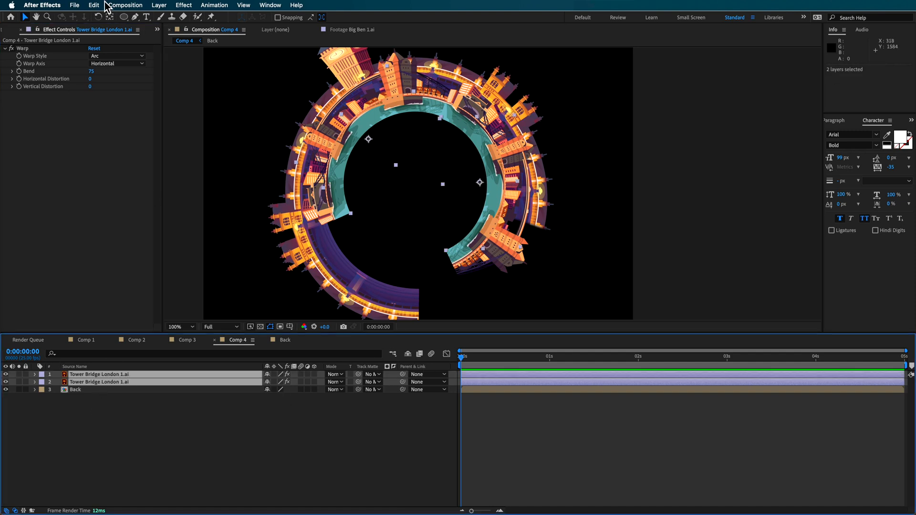
click(158, 4)
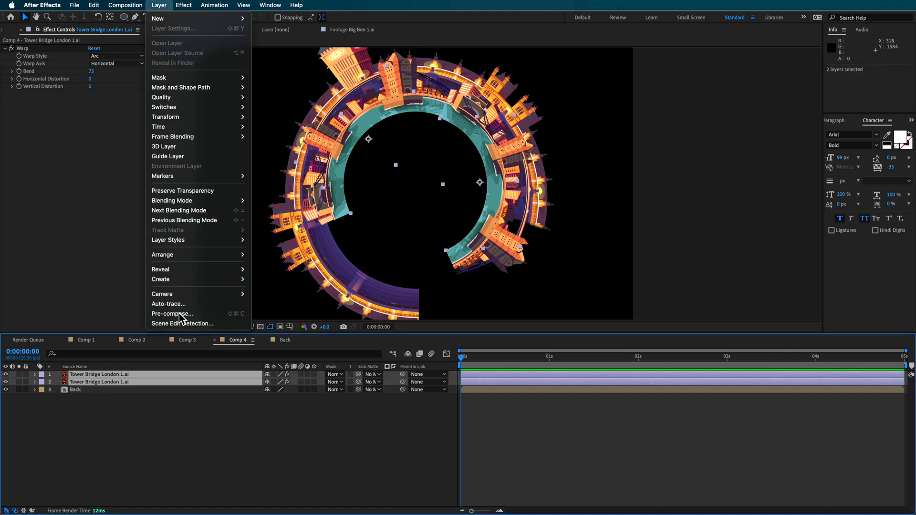
click(171, 314)
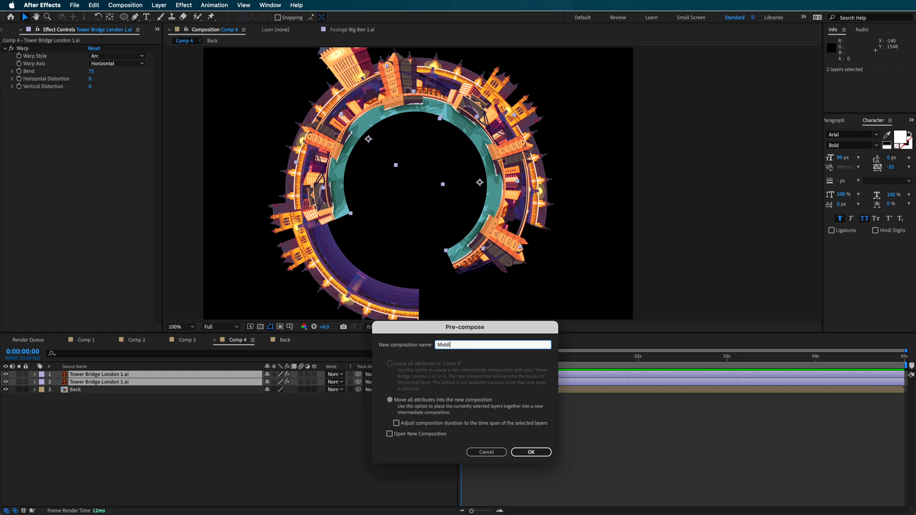
Create the Middle precomp, add Top from the Project panel, and select all three layers
click(530, 452)
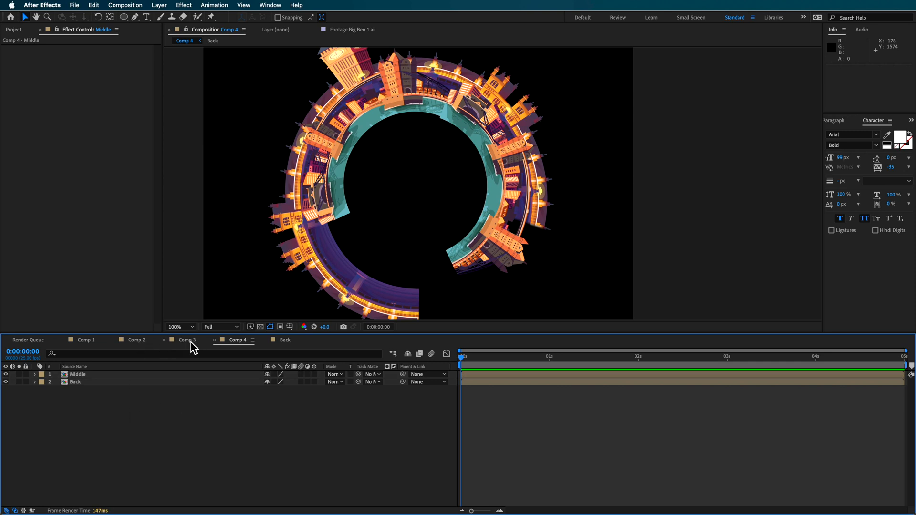
click(13, 29)
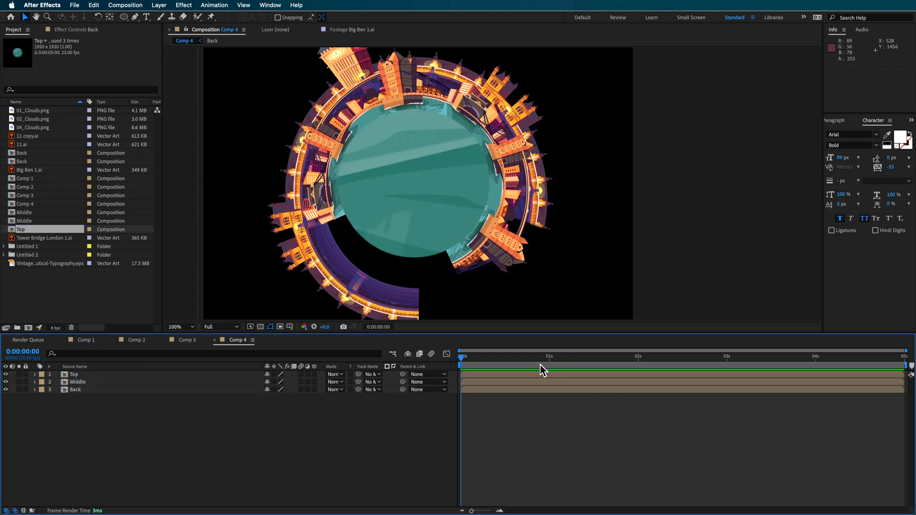
click(74, 374)
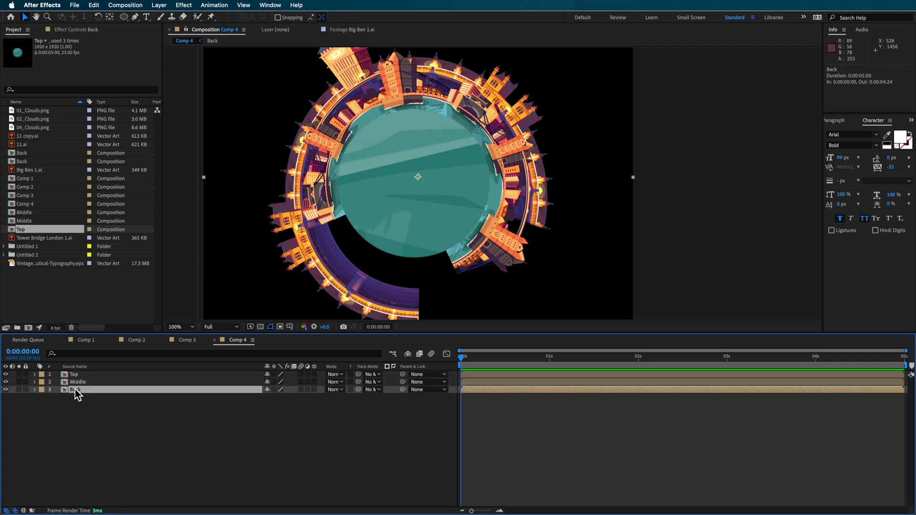
click(78, 382)
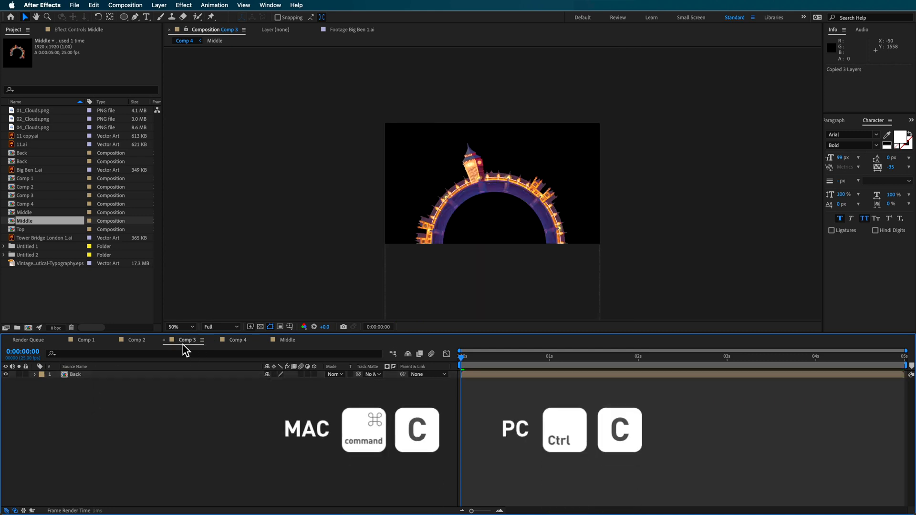
Paste Top, Middle and Back into Comp 3, make them 3D, and select Middle
key(cmd+v)
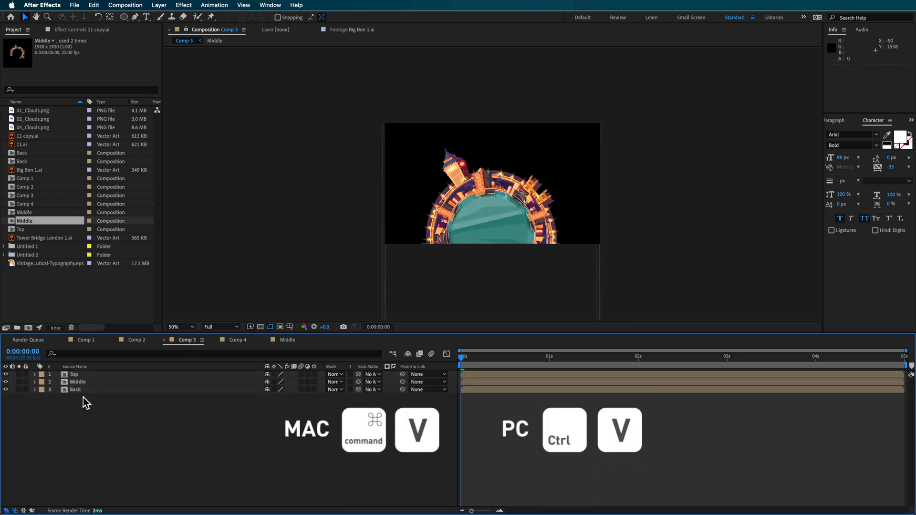
click(74, 389)
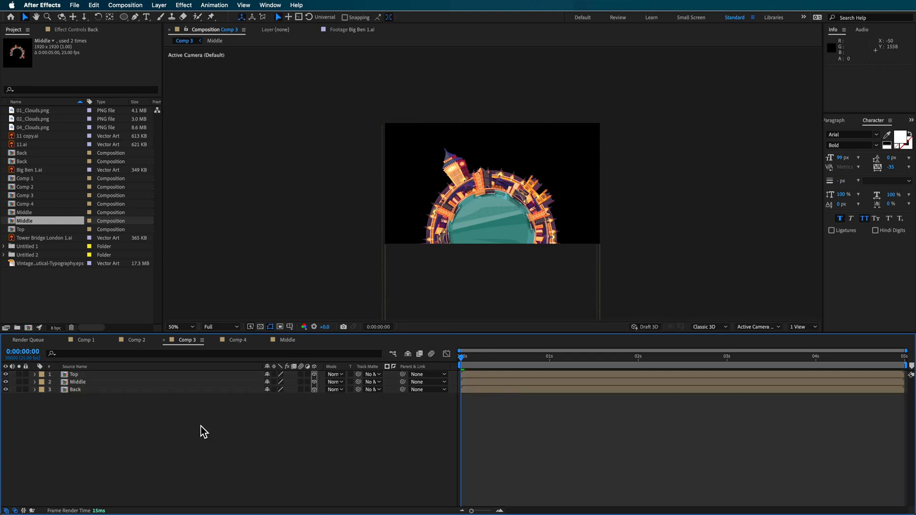
click(78, 382)
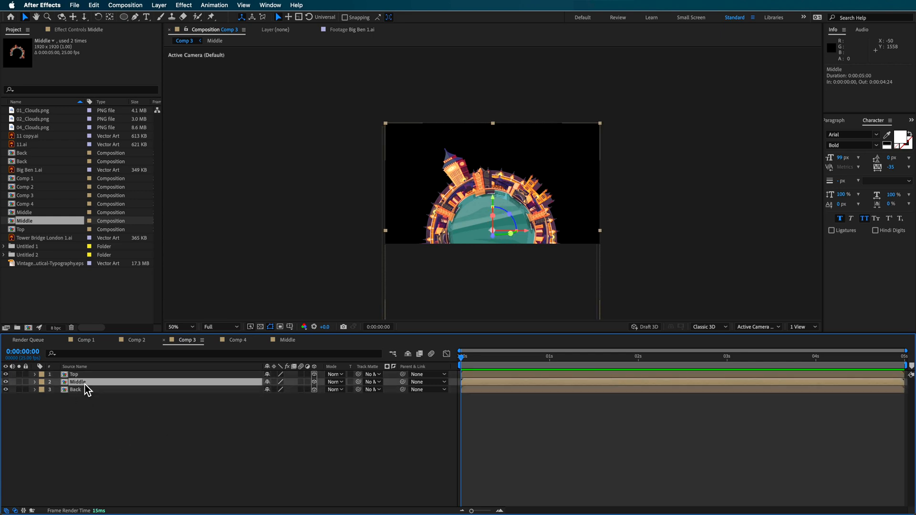
mouse_move(85, 386)
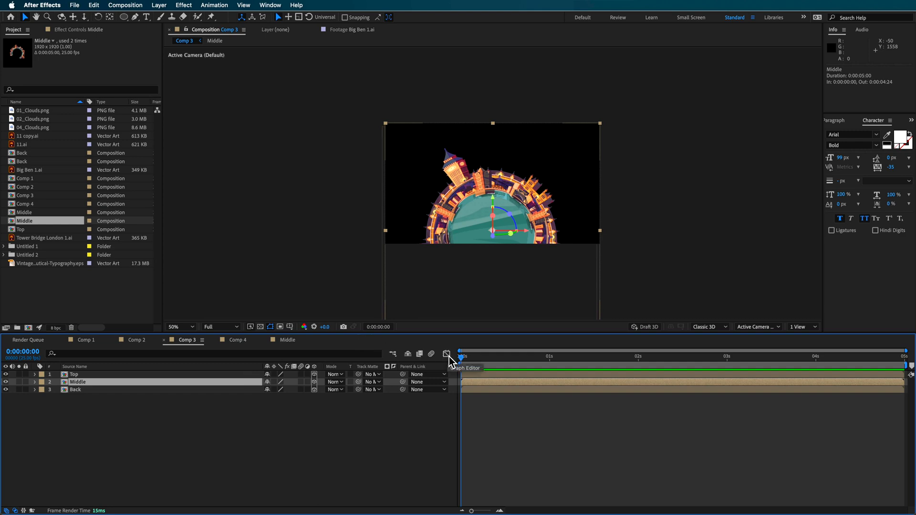
Push the Top ring back in Z depth using a two-view layout, then restore a single view
click(799, 326)
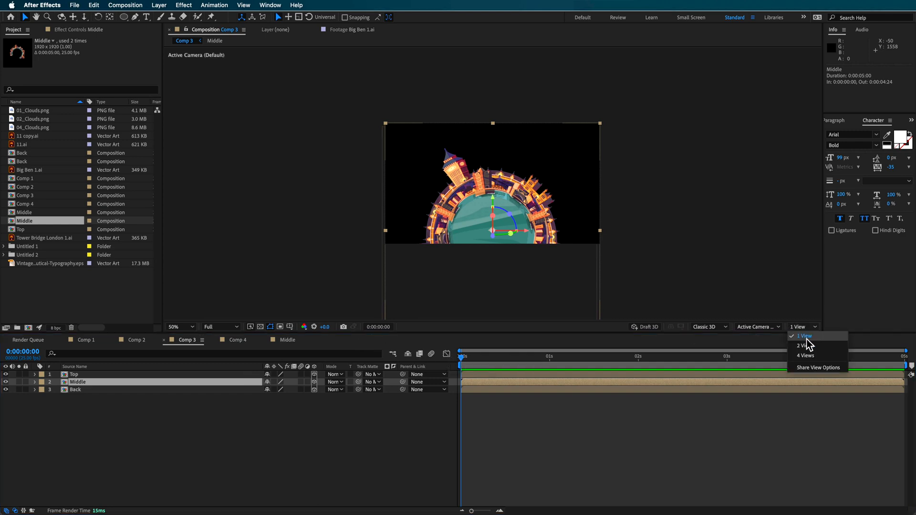
click(803, 346)
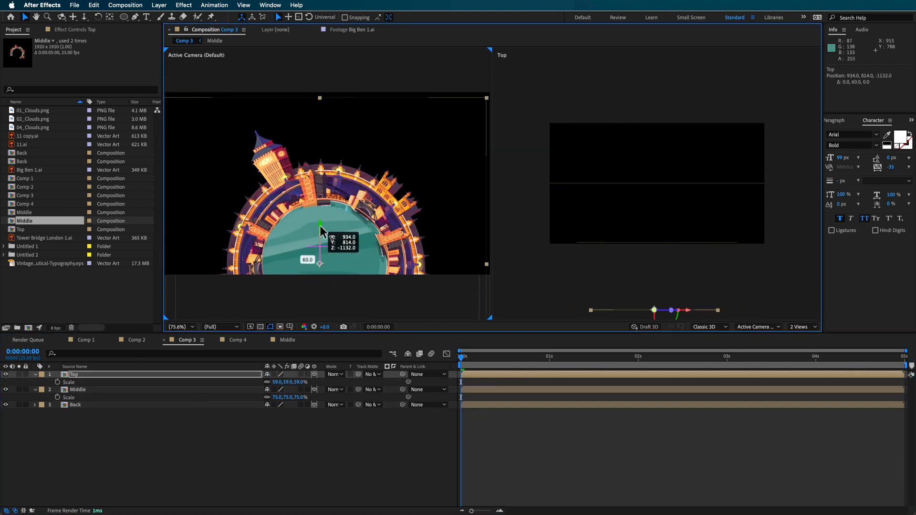
drag(321, 227, 367, 272)
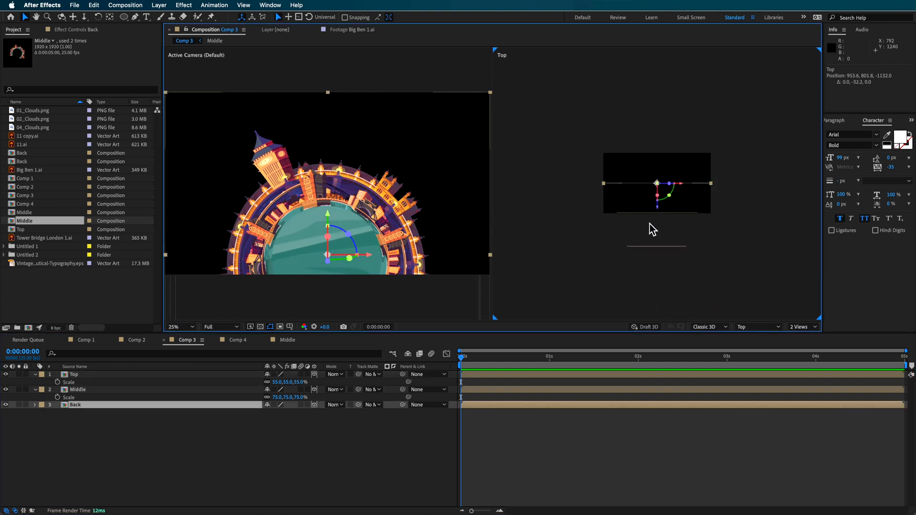
click(801, 326)
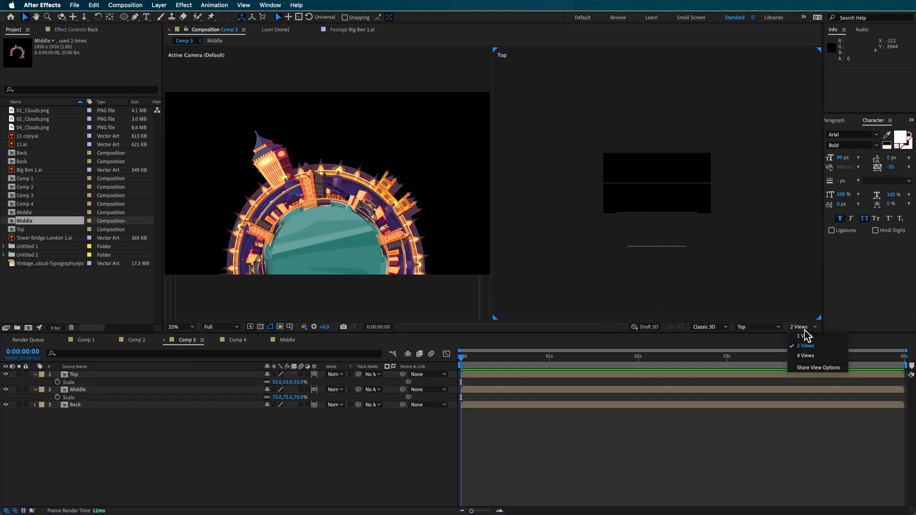
click(800, 336)
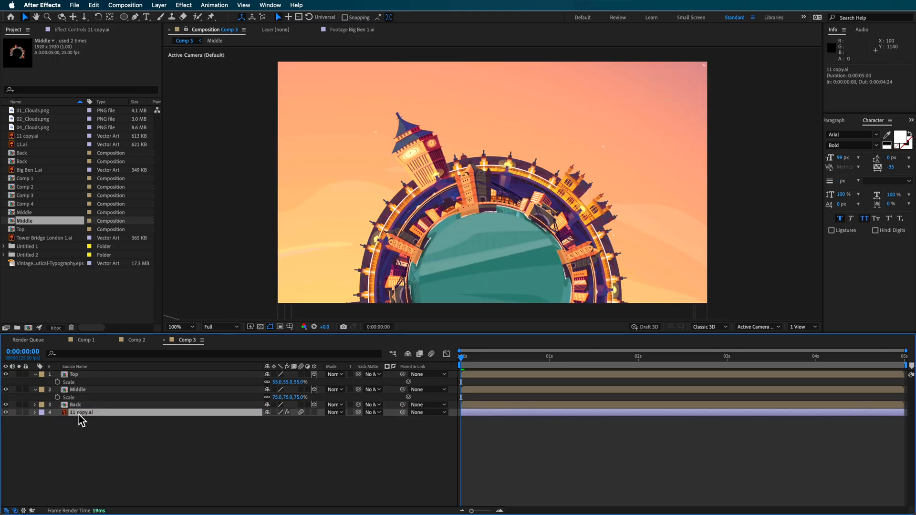
Show 11 copy.ai's Warp settings and Rotation property, then scrub to preview the rotation
double_click(82, 411)
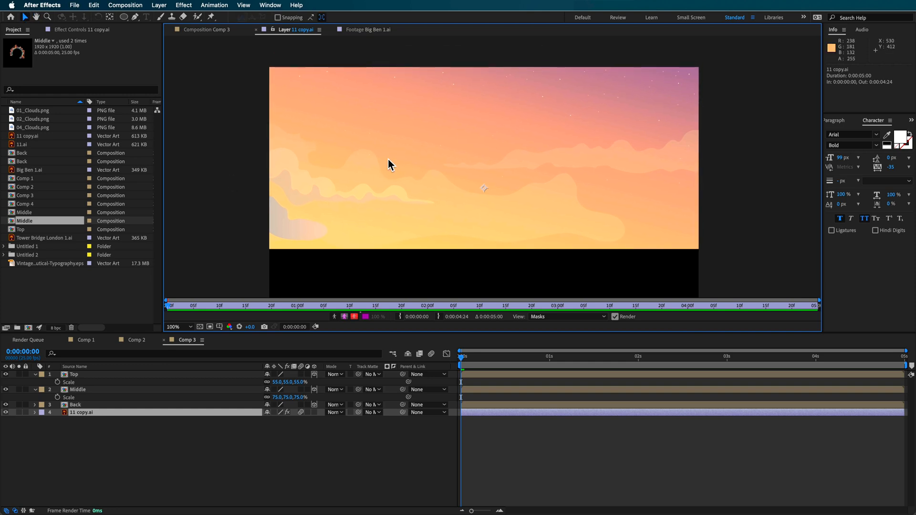
mouse_move(329, 182)
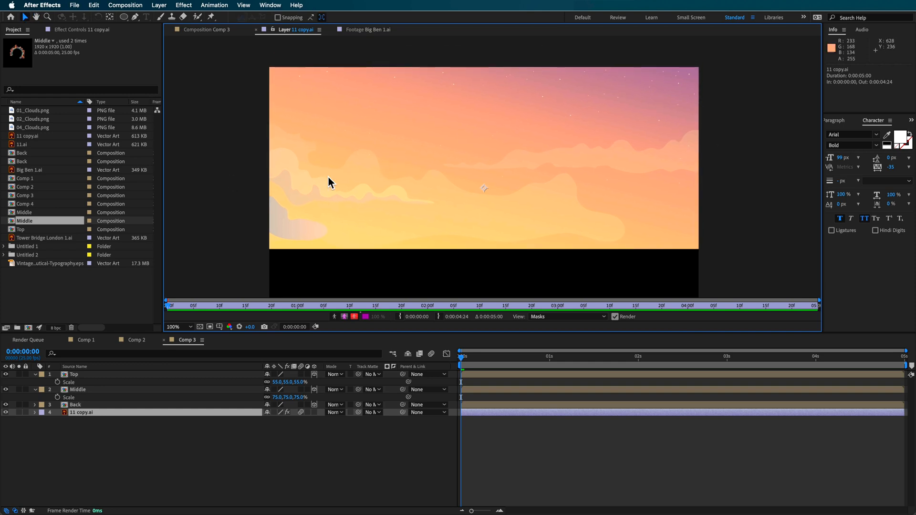
mouse_move(221, 92)
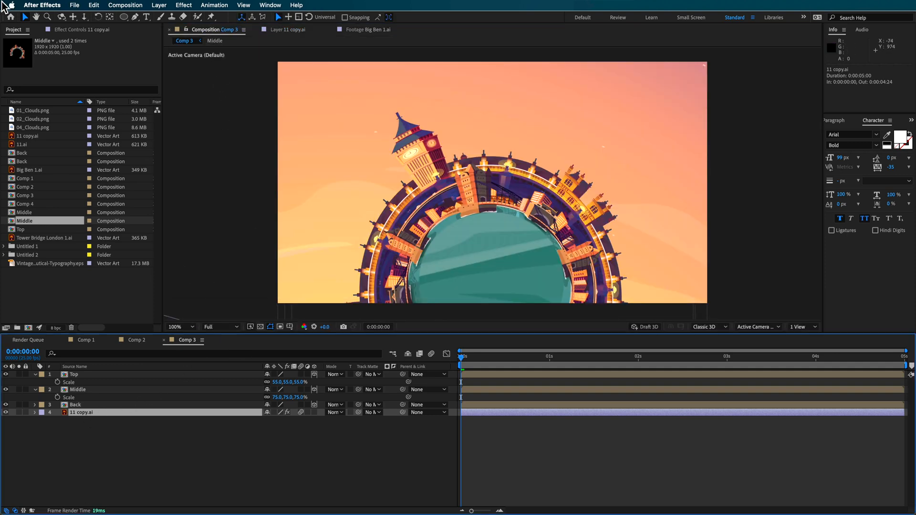
click(90, 29)
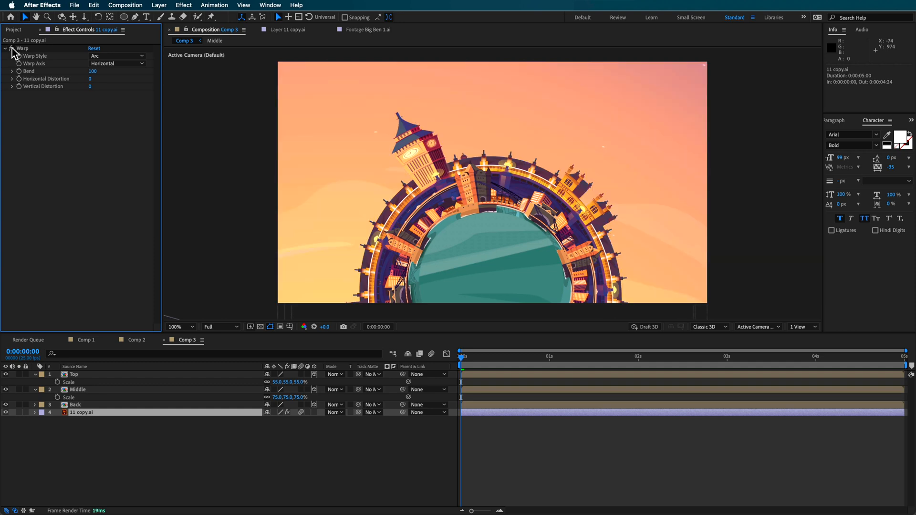
key(r)
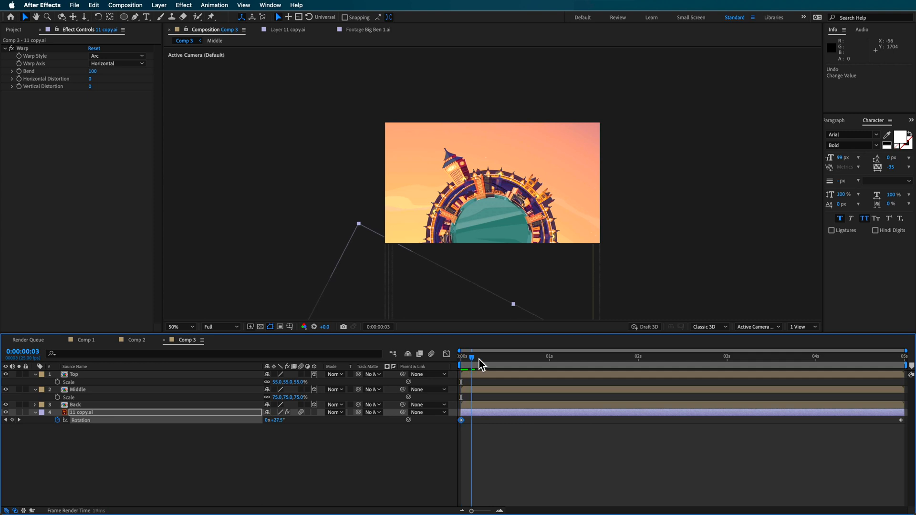
drag(472, 356, 624, 356)
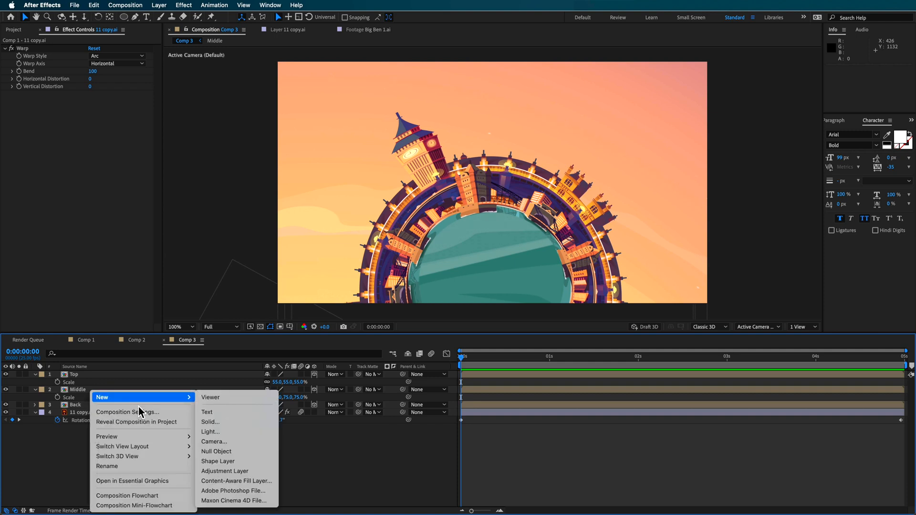
Add Null 4, parent Top, Middle and Back to it, and keyframe its Position
click(216, 450)
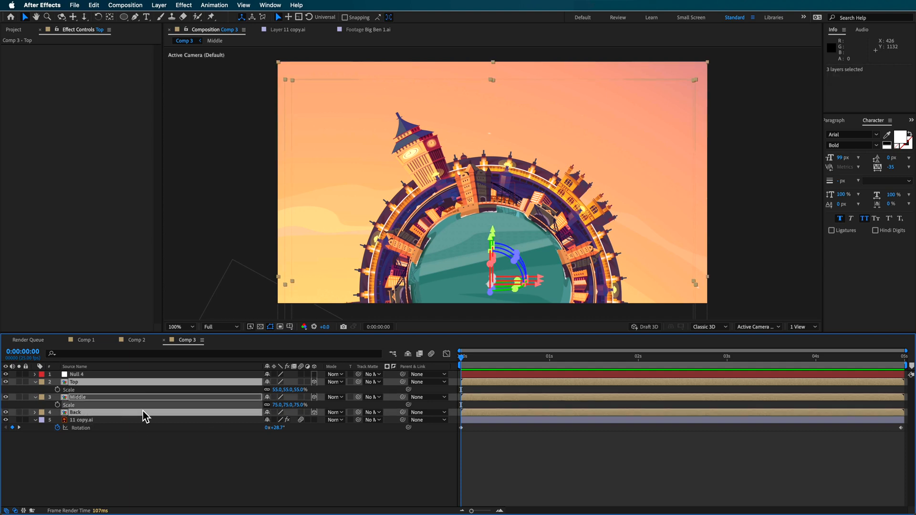
click(77, 374)
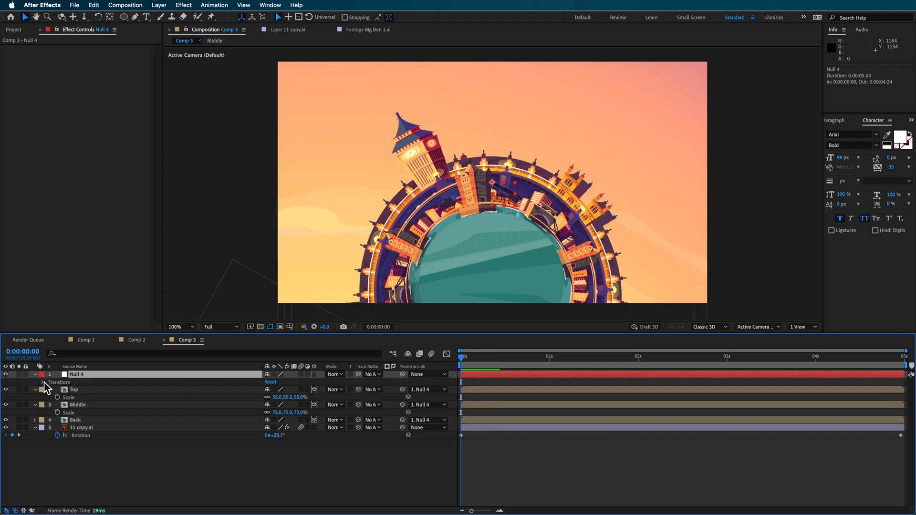
click(42, 382)
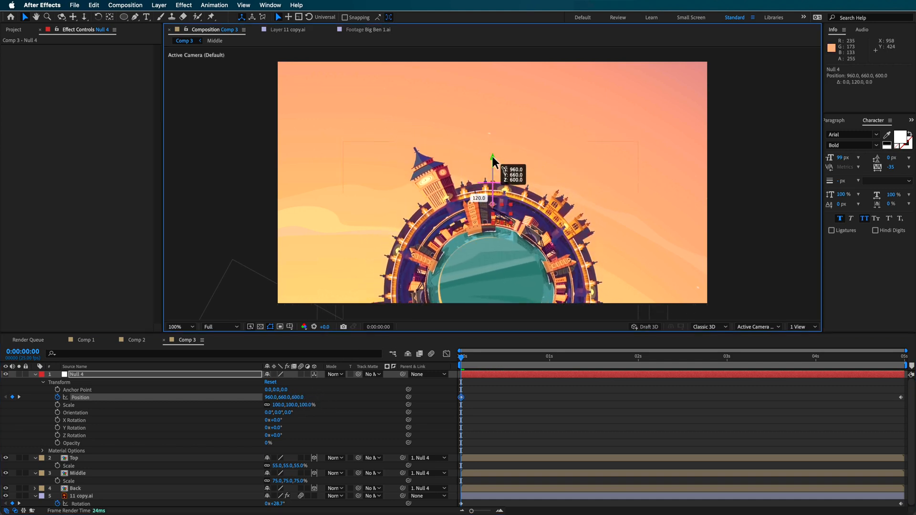
key(space)
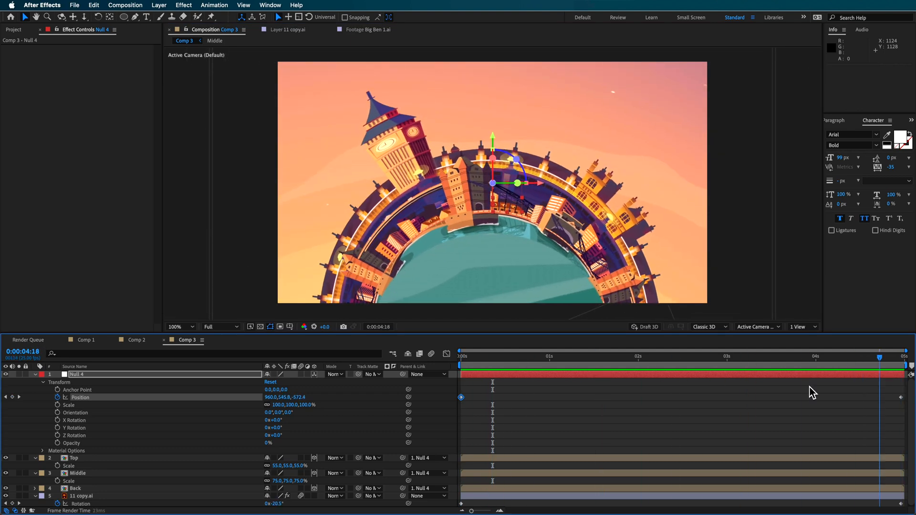
click(546, 356)
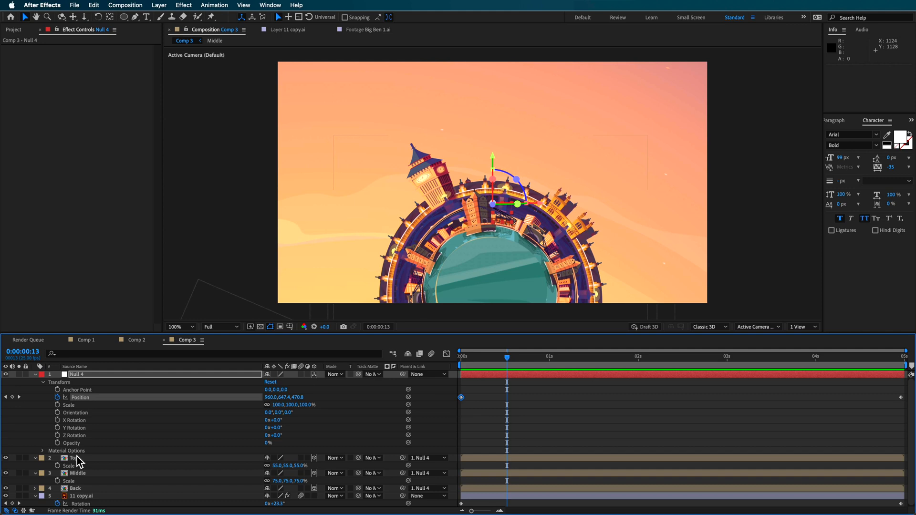
Apply Drop Shadow to the Top ring and increase its distance
click(295, 4)
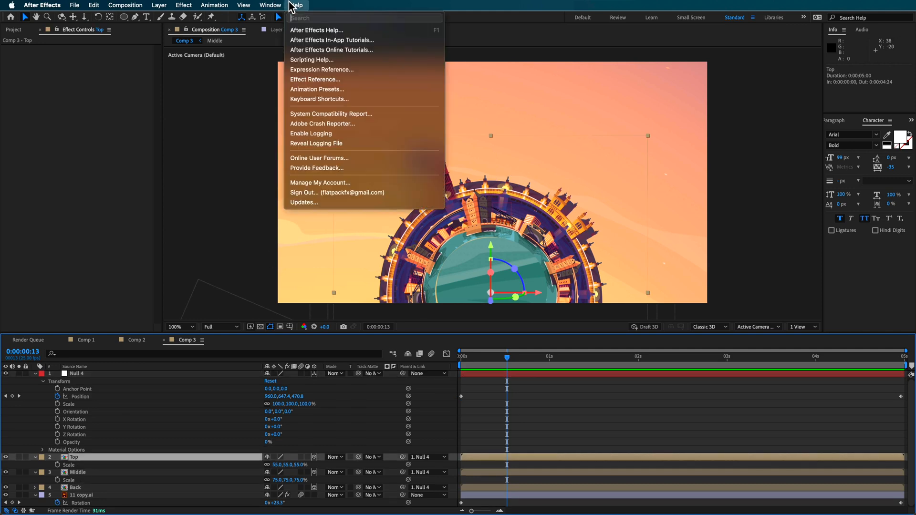
click(182, 5)
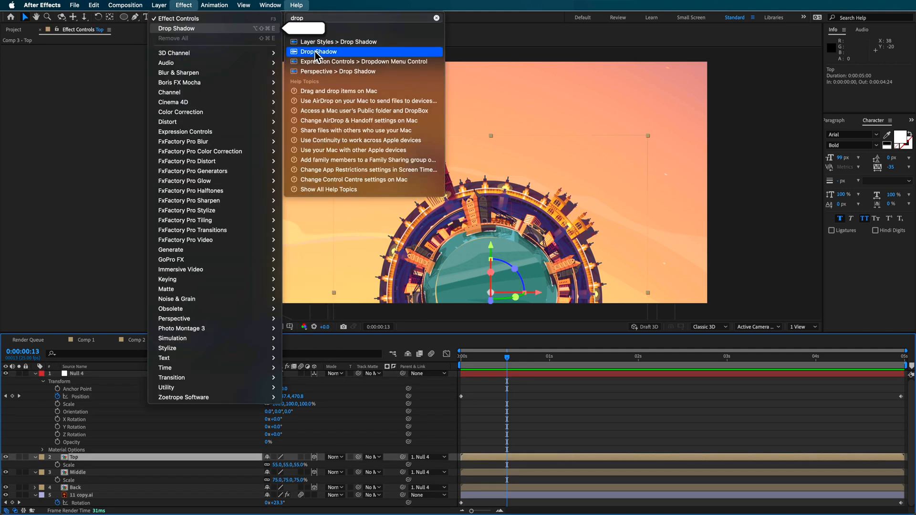
click(319, 51)
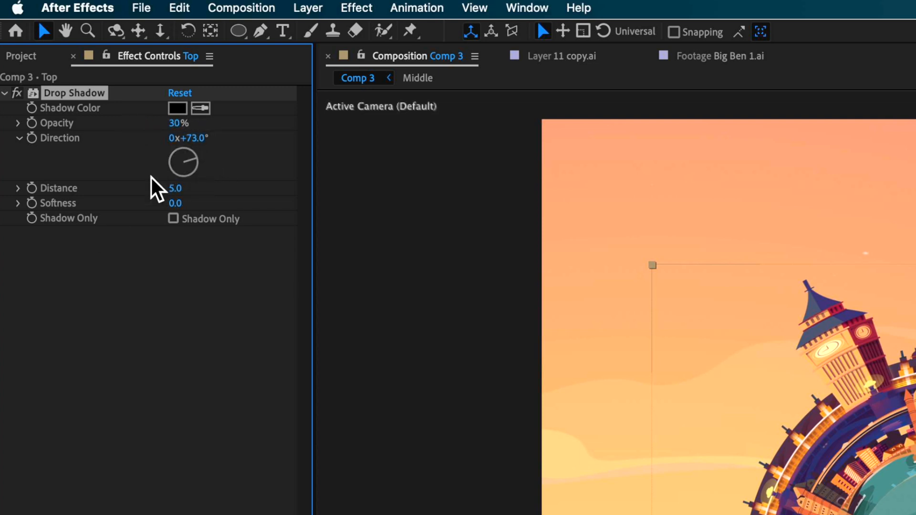
drag(176, 188, 207, 188)
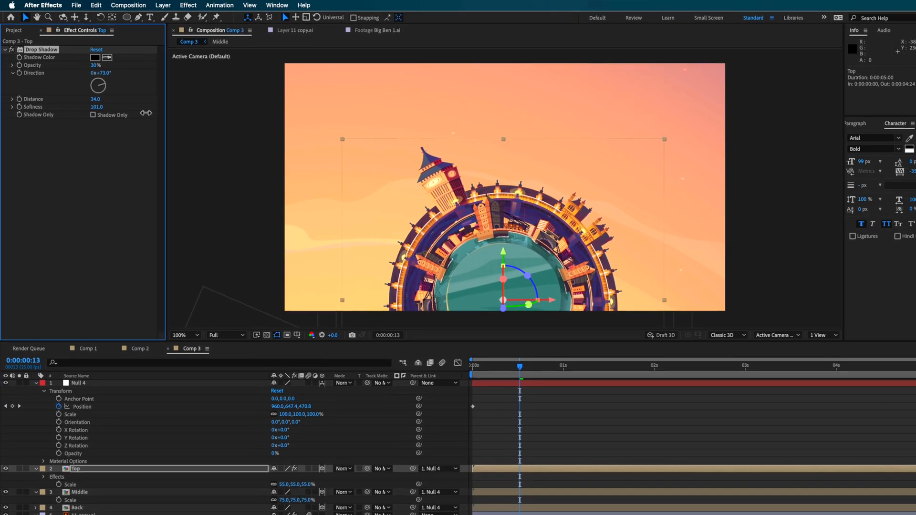
Reduce the softness of the Middle ring's drop shadow
click(77, 479)
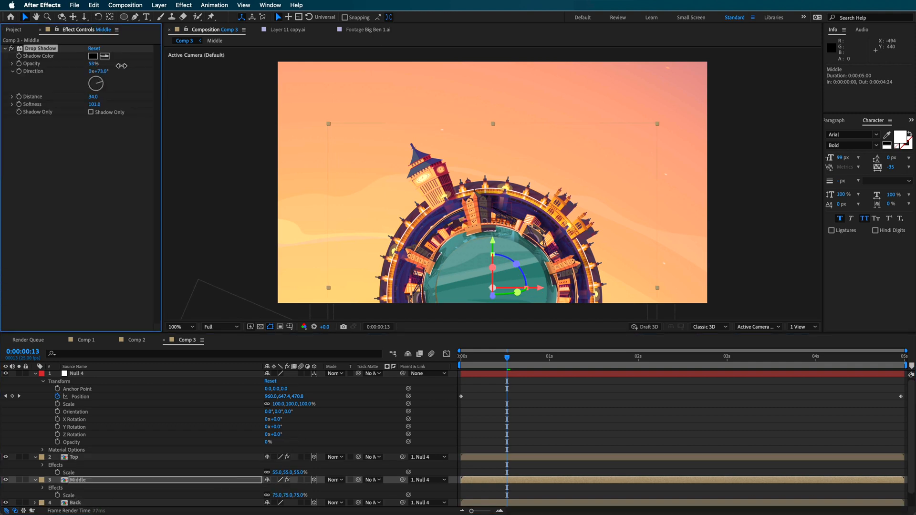
drag(96, 104, 76, 109)
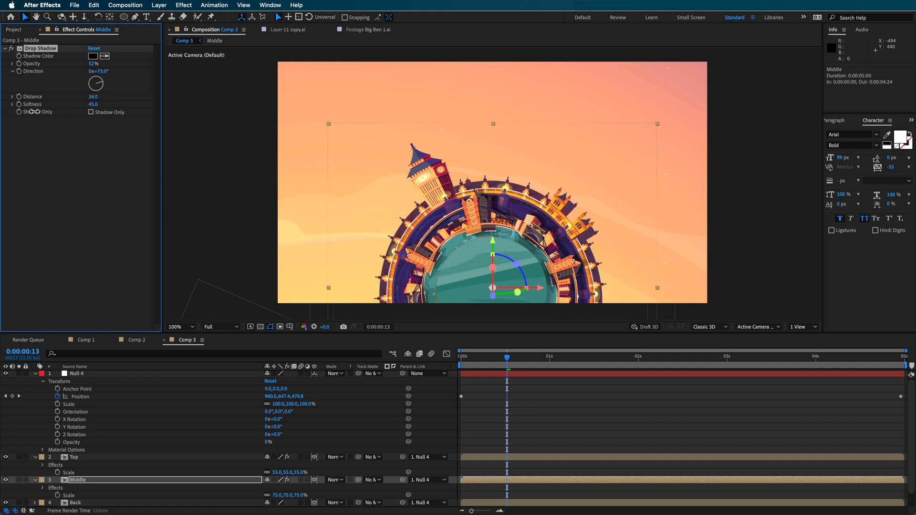
click(93, 104)
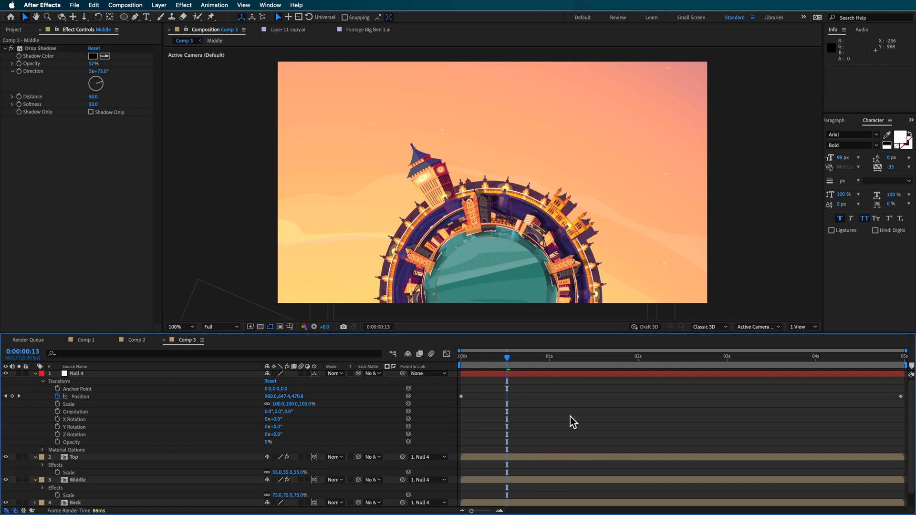
Jump to the start of the timeline and select the null's Position keyframes
click(733, 356)
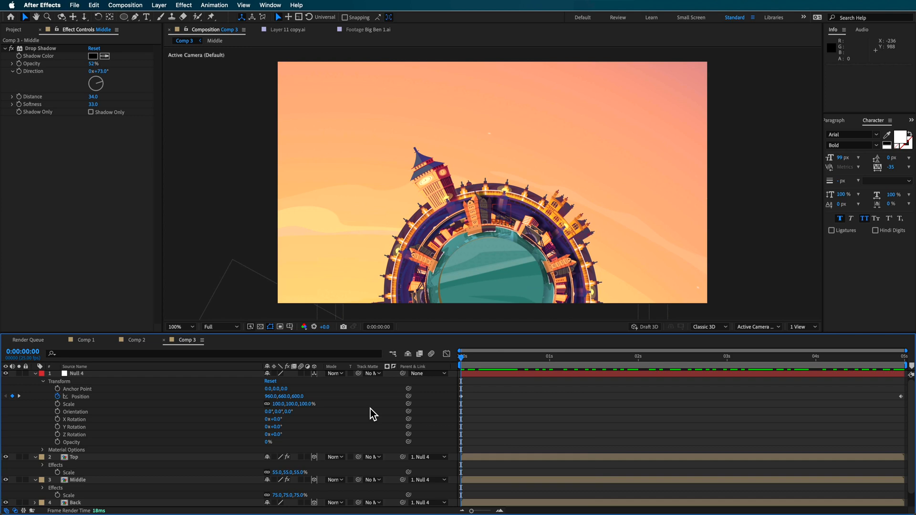
mouse_move(62, 403)
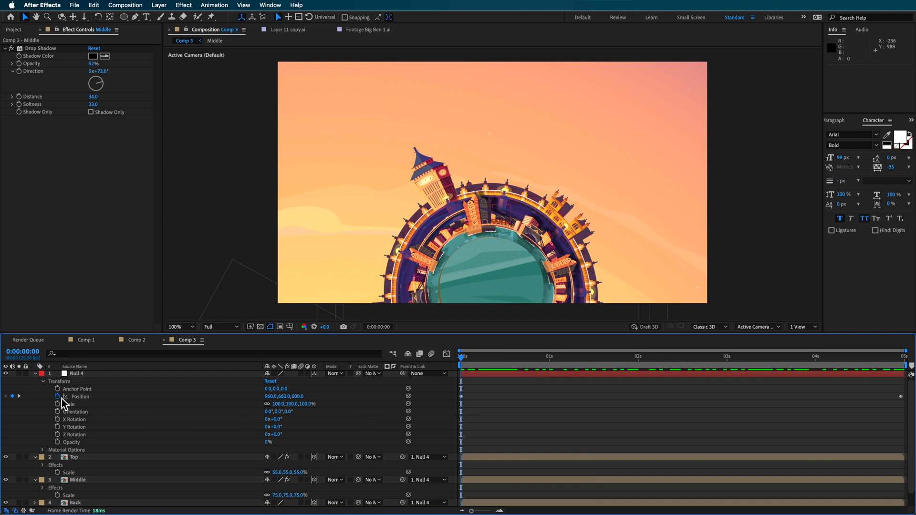
click(73, 487)
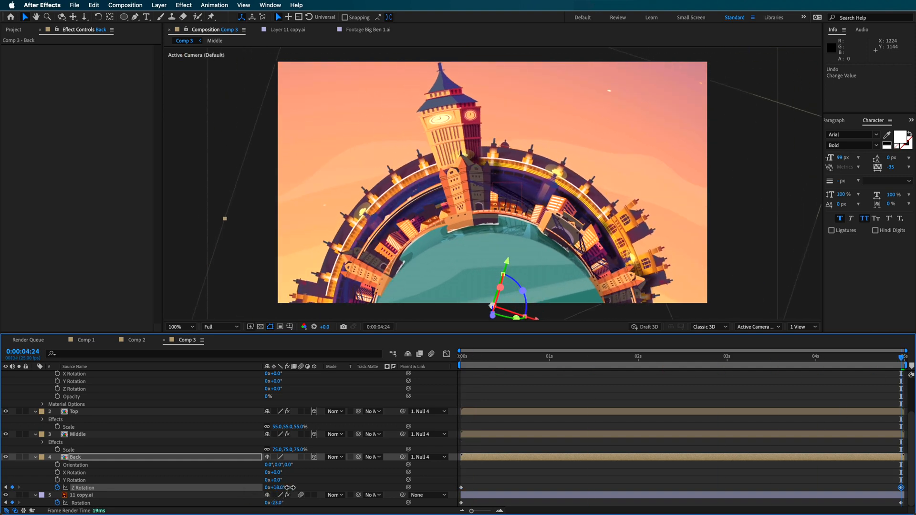
Keyframe the Middle ring's Z Rotation from the start, rotating it further by the comp's end
key(space)
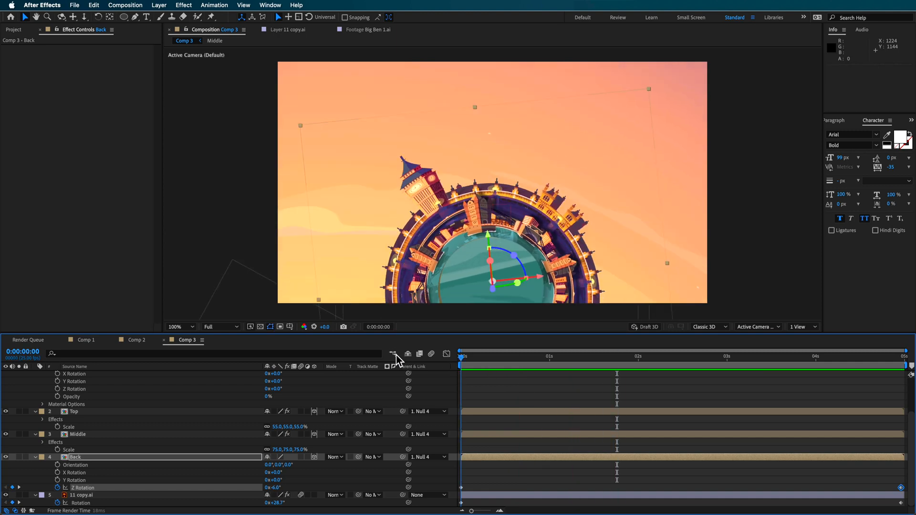
click(76, 434)
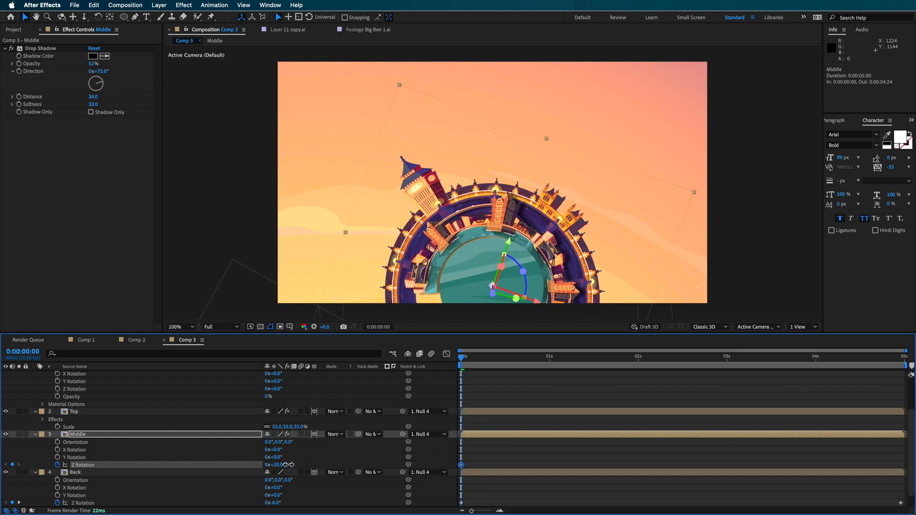
click(462, 357)
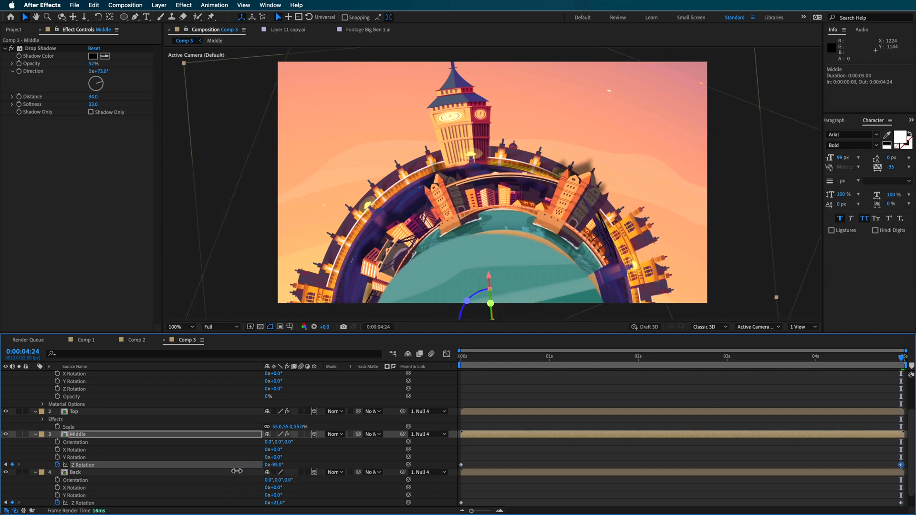
drag(908, 362, 461, 362)
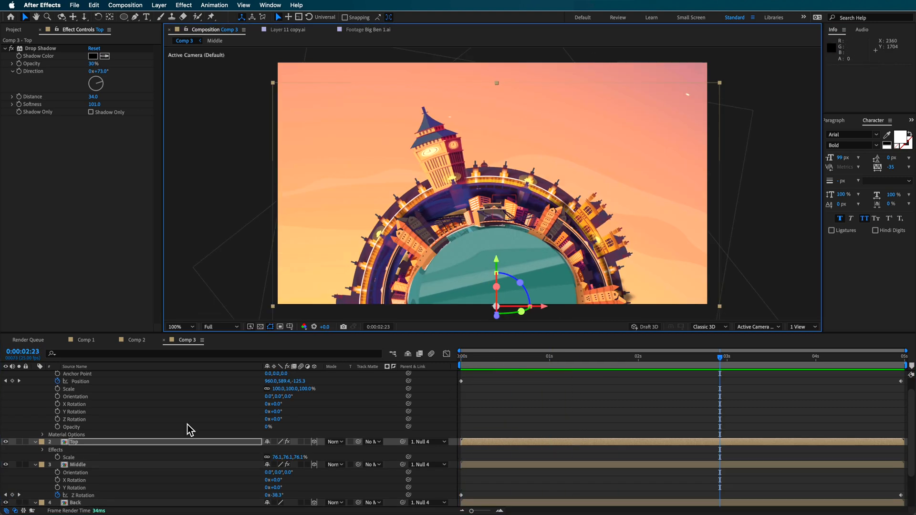
Apply Easy Ease to Null 4's Position keyframes and view the speed curve
click(775, 356)
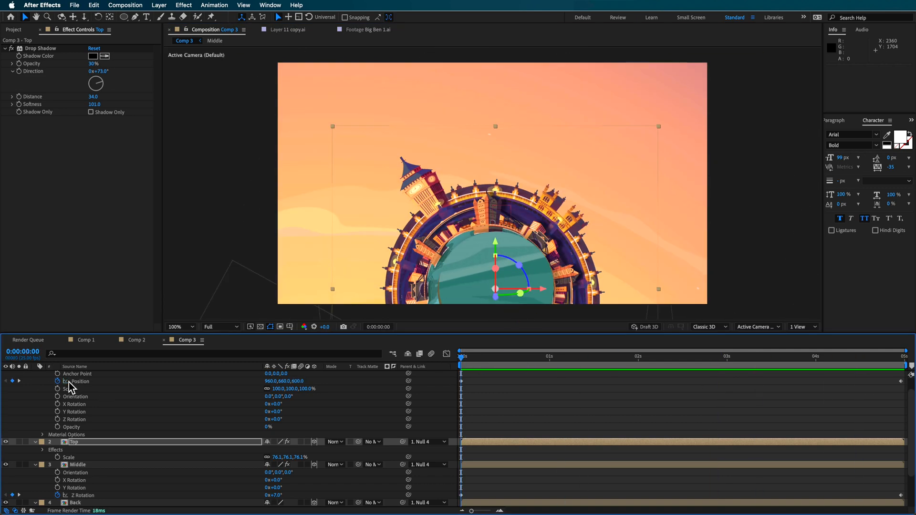
right_click(463, 380)
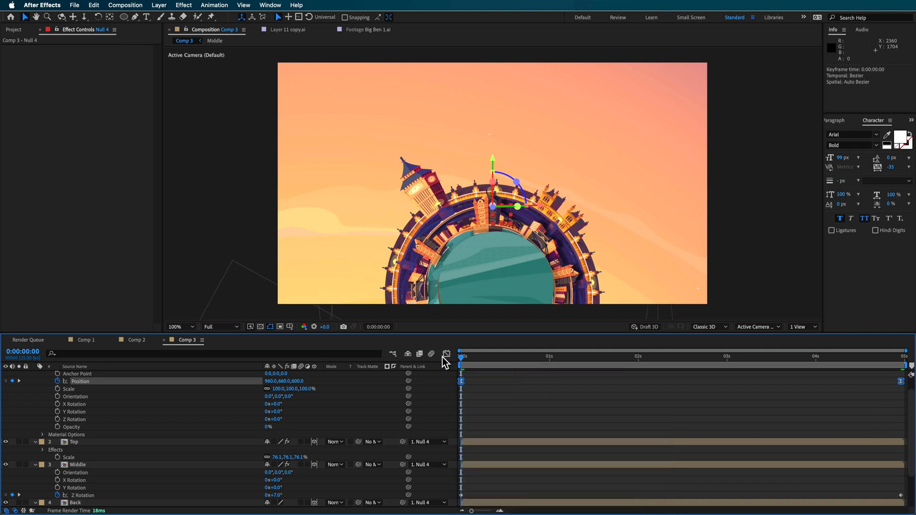
click(445, 354)
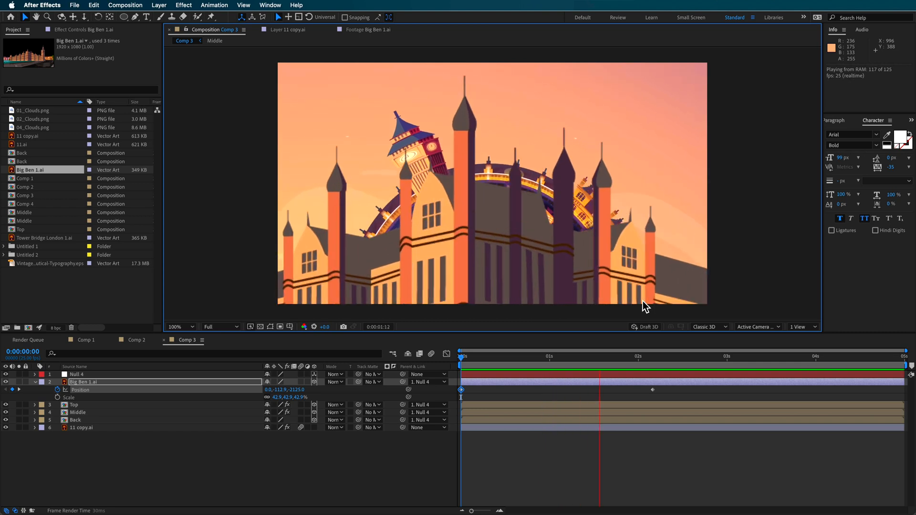
Turn on Continuously Rasterize for Big Ben 1.ai so the vector stays sharp
right_click(652, 390)
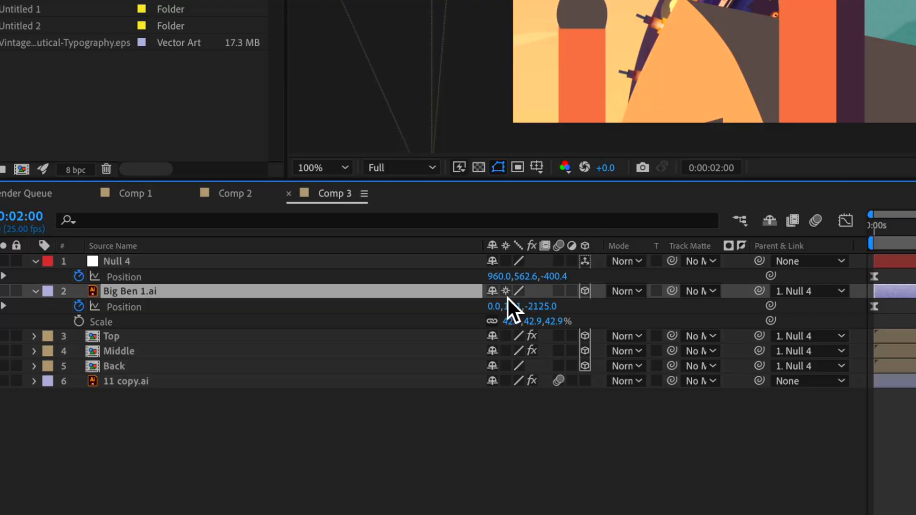
mouse_move(515, 304)
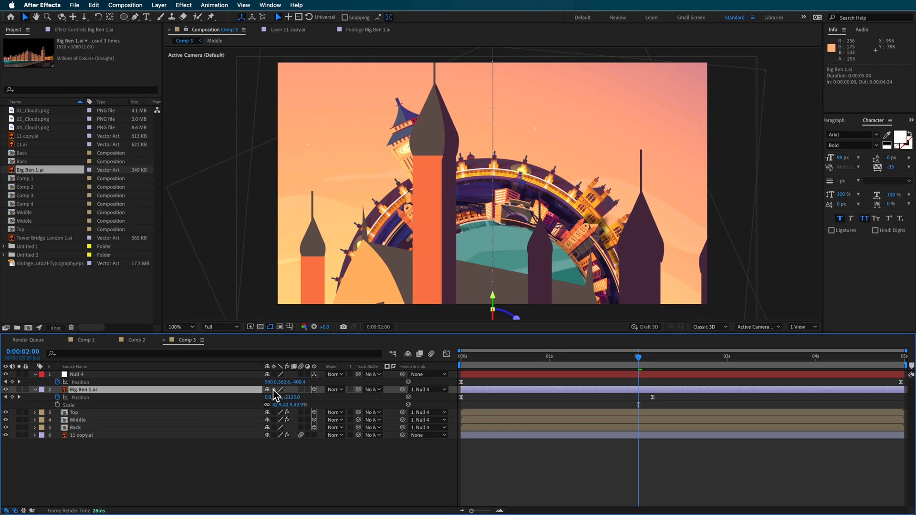
click(542, 355)
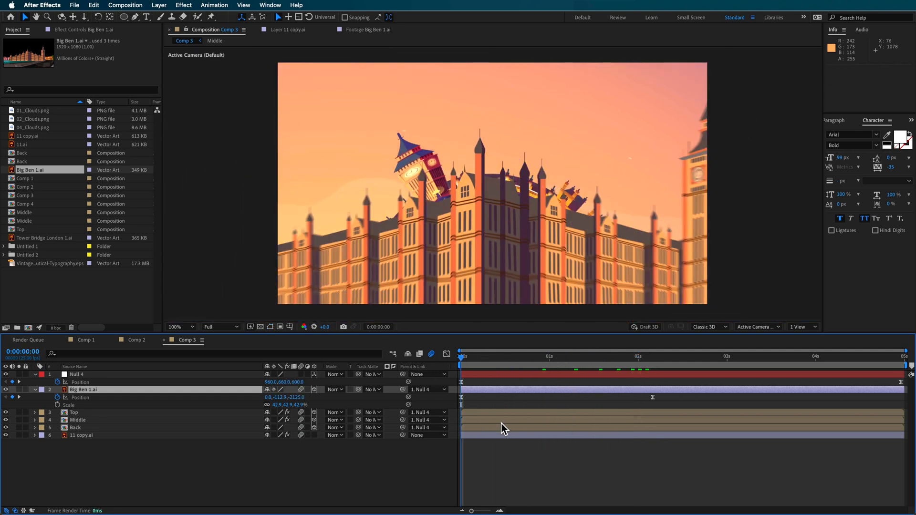
key(space)
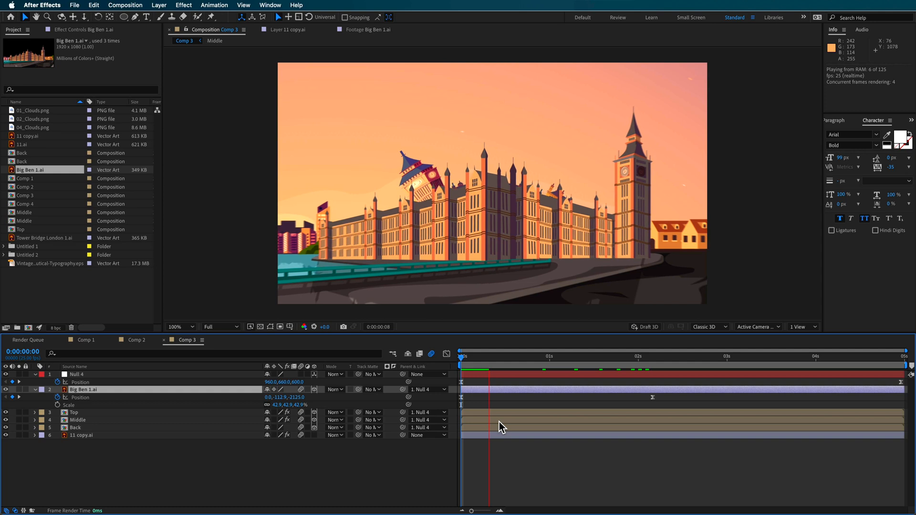
click(655, 356)
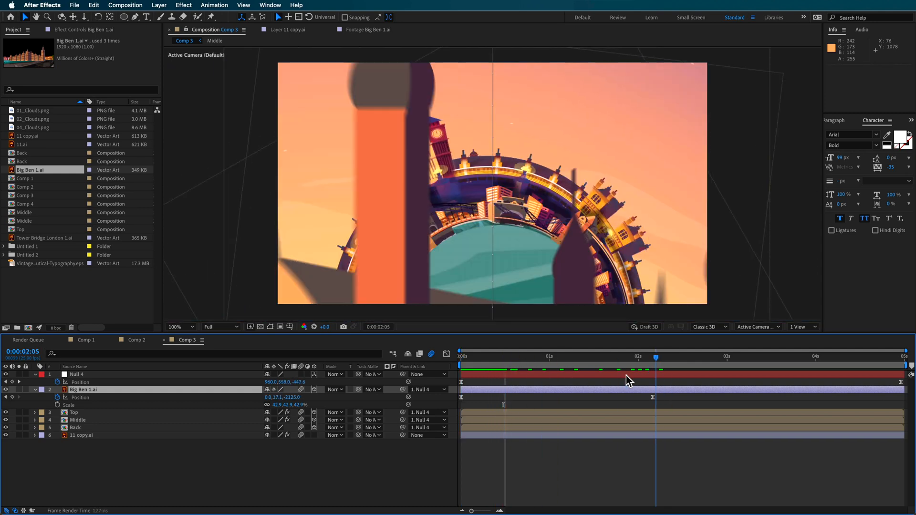
key(space)
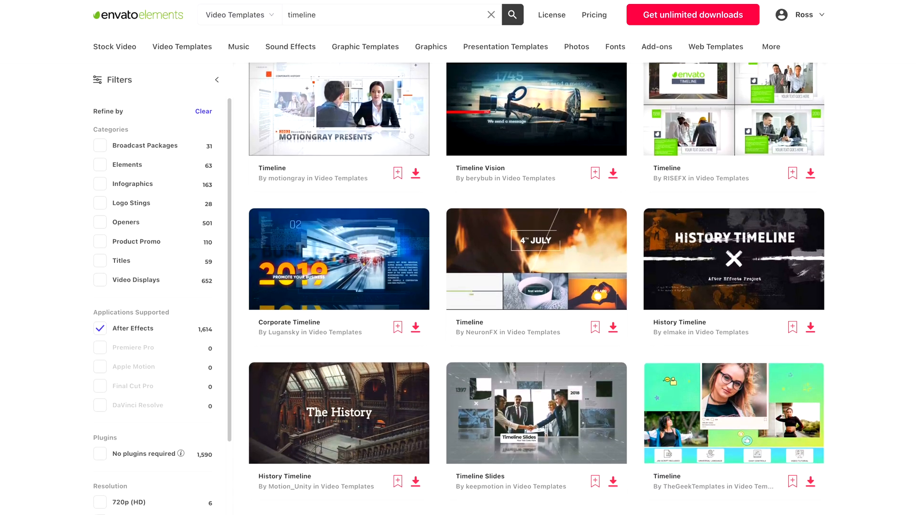
Scroll through the After Effects 'timeline' video template results
scroll(down, 3)
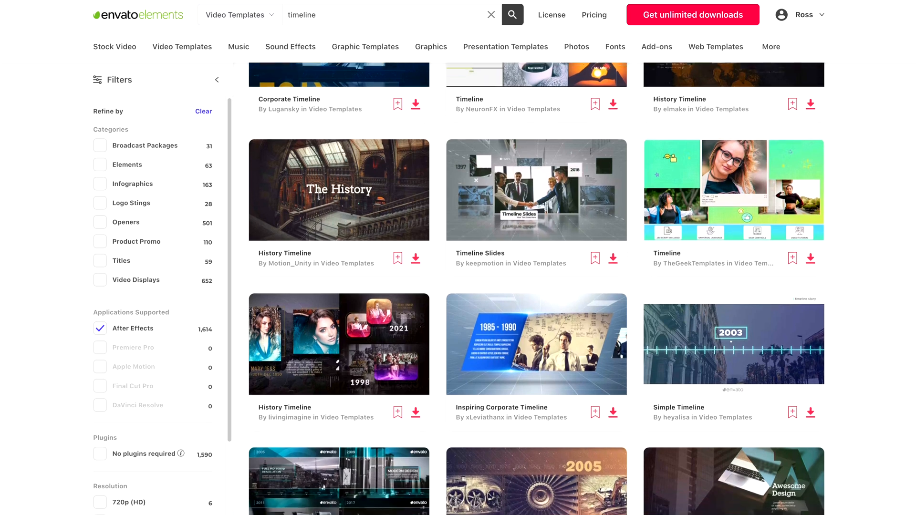
scroll(down, 3)
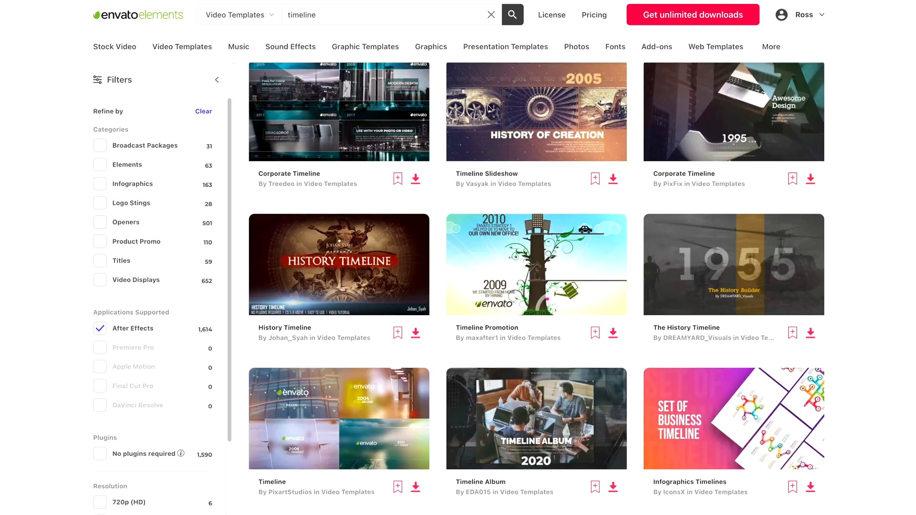
scroll(down, 3)
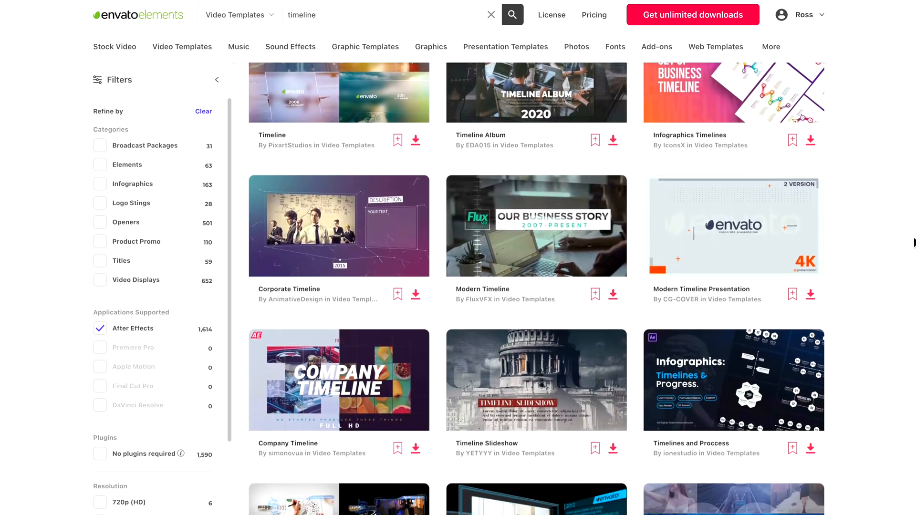
scroll(down, 3)
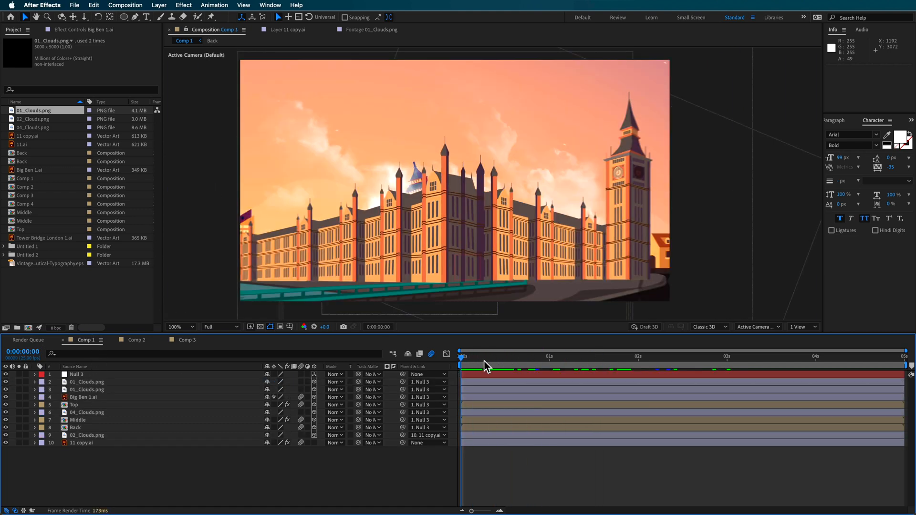
Preview the 04_Clouds image, then select the extra 04_Clouds layer in Comp 1
key(space)
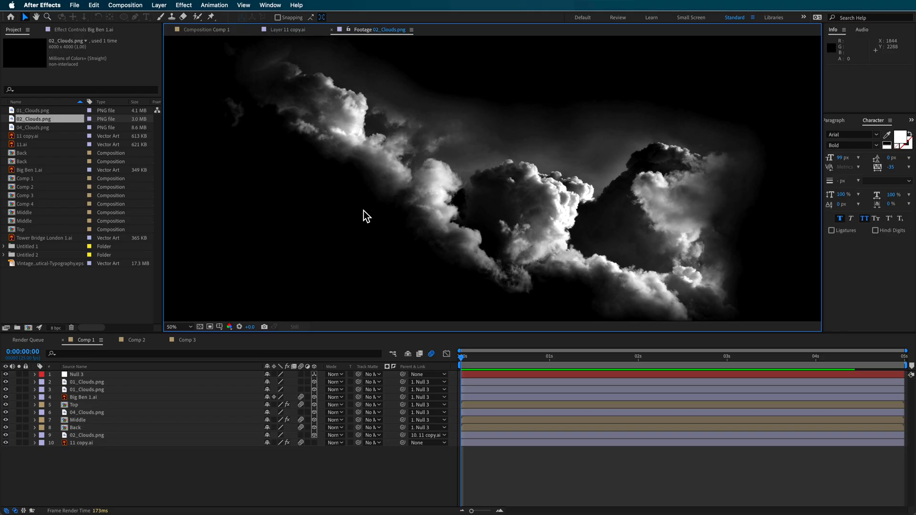
click(33, 127)
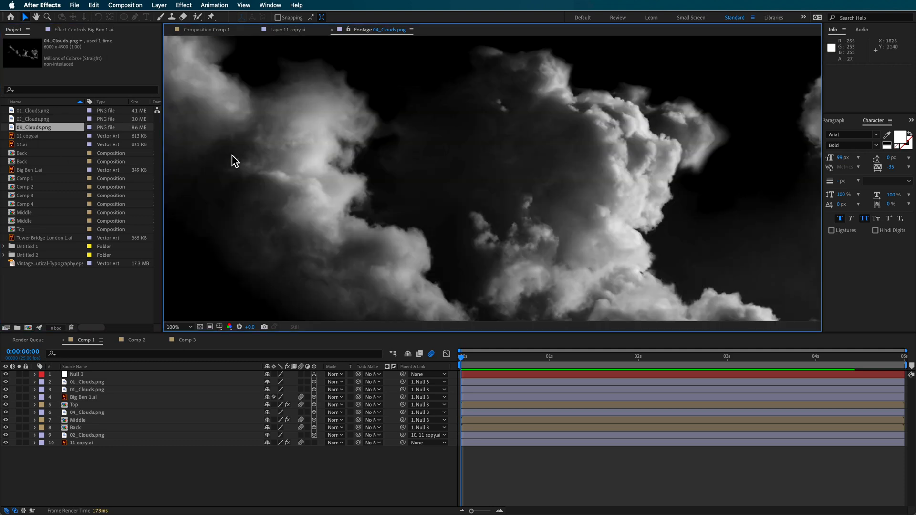
click(207, 30)
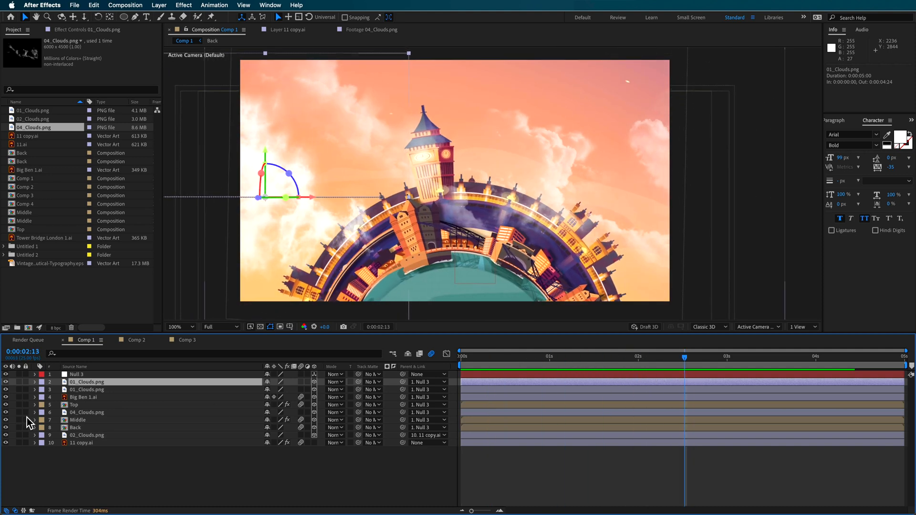
mouse_move(41, 133)
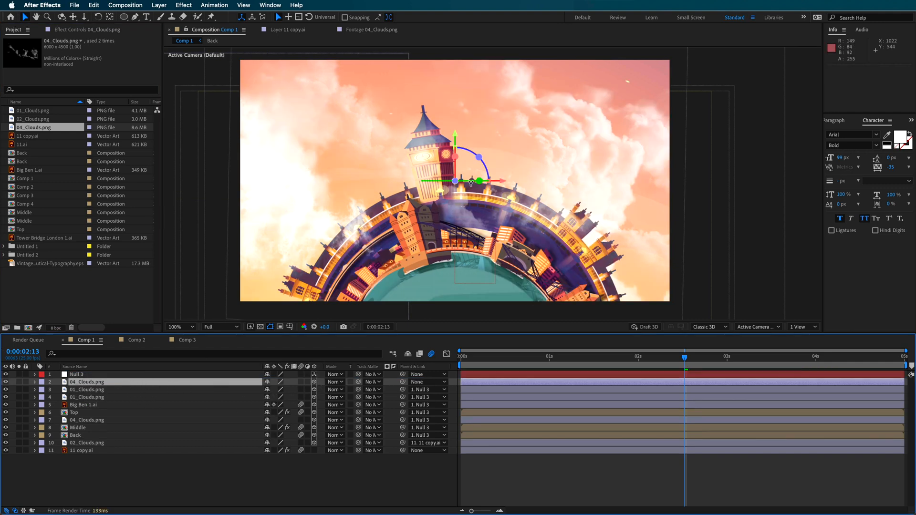
click(180, 327)
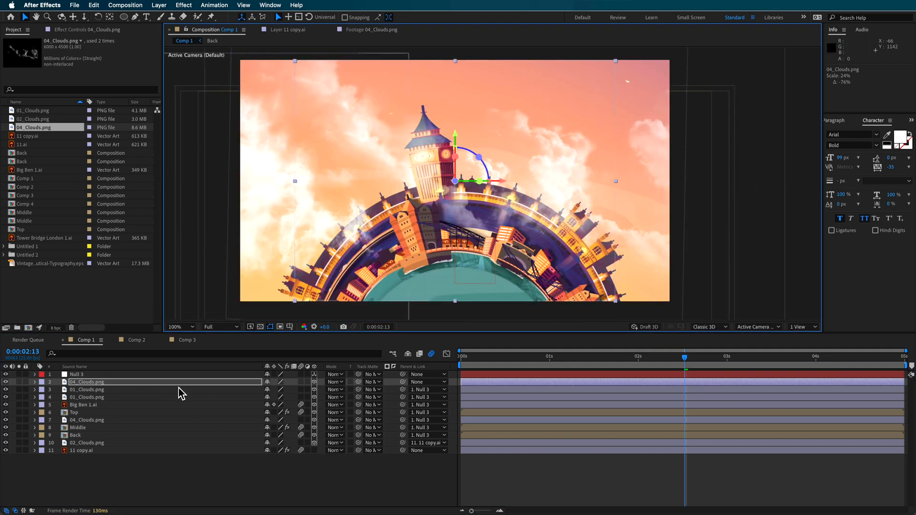
click(34, 382)
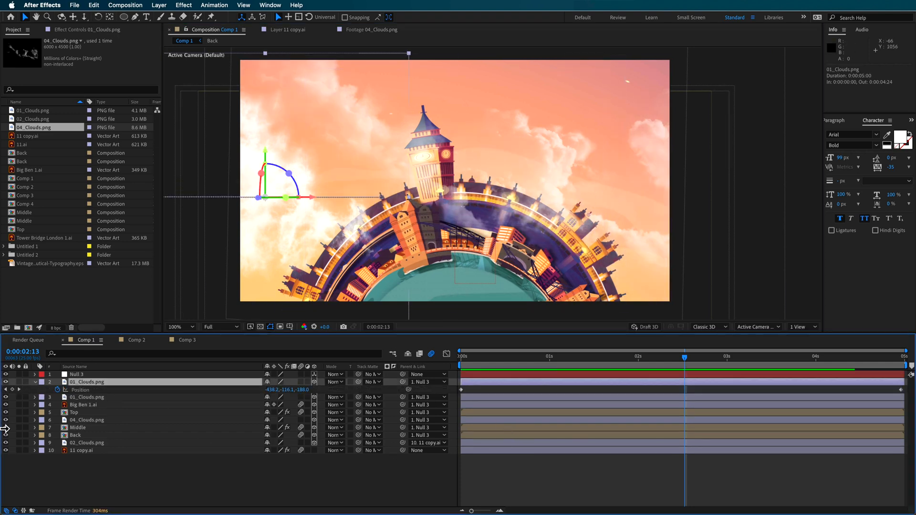
Scrub Comp 1 to later frames to check 01_Clouds drifting between its Position keyframes
click(499, 356)
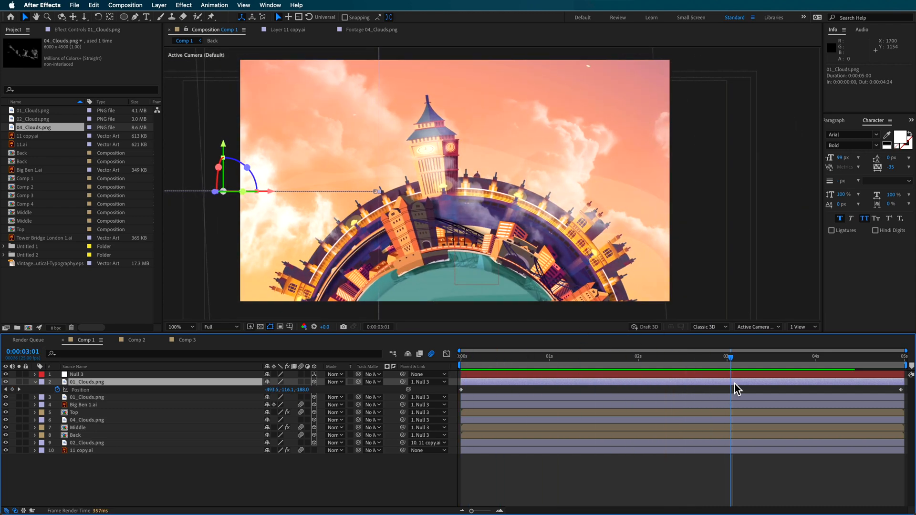
click(613, 356)
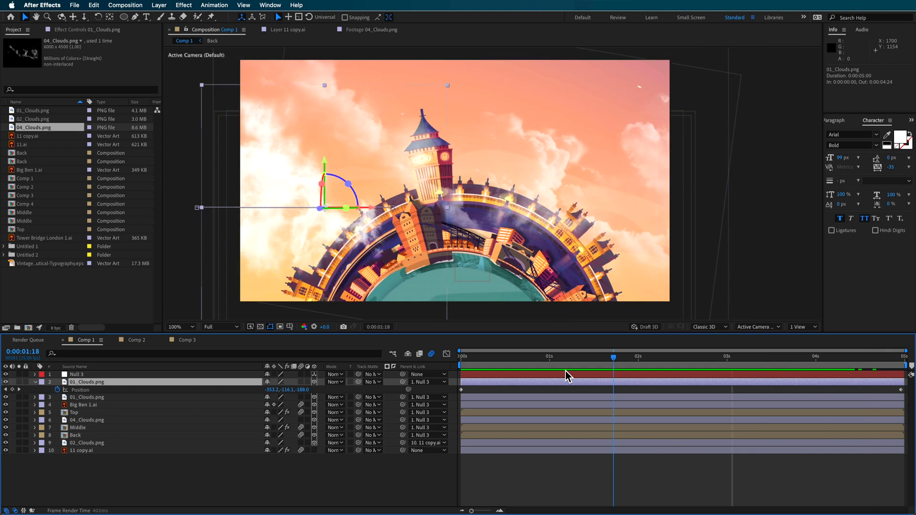